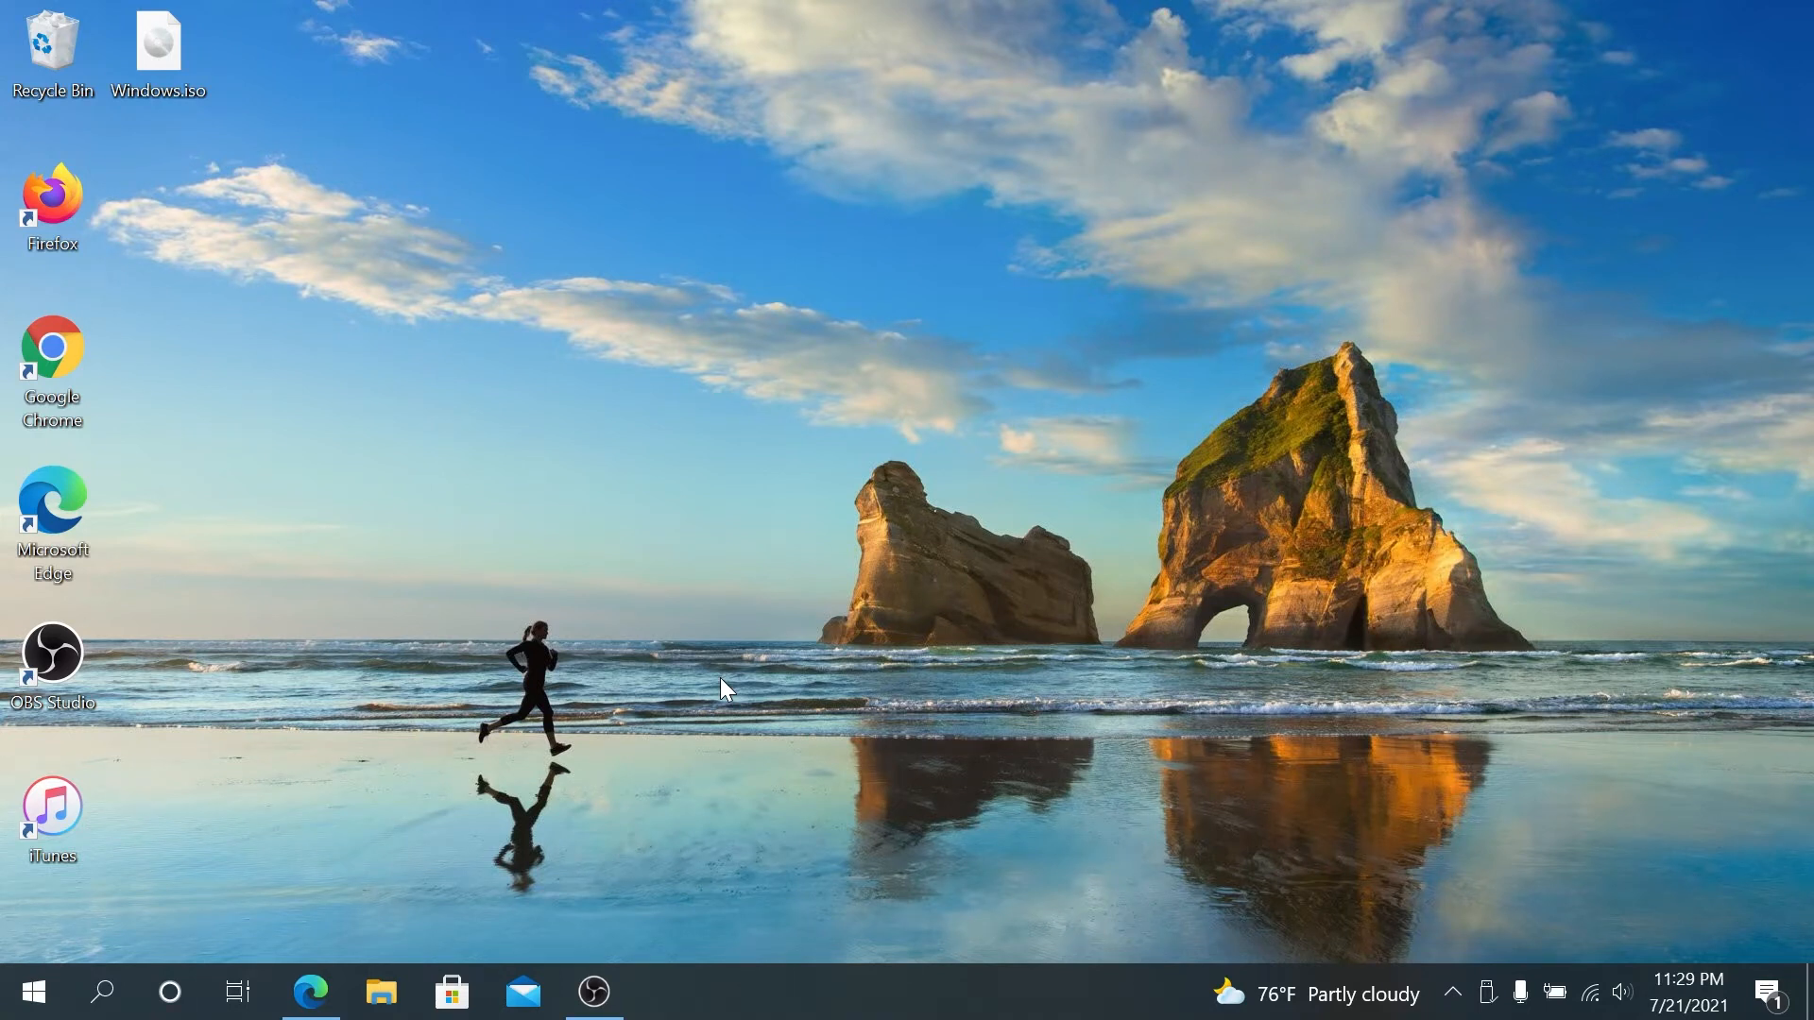
{"action": "mouse_move", "coordinate": [384, 847]}
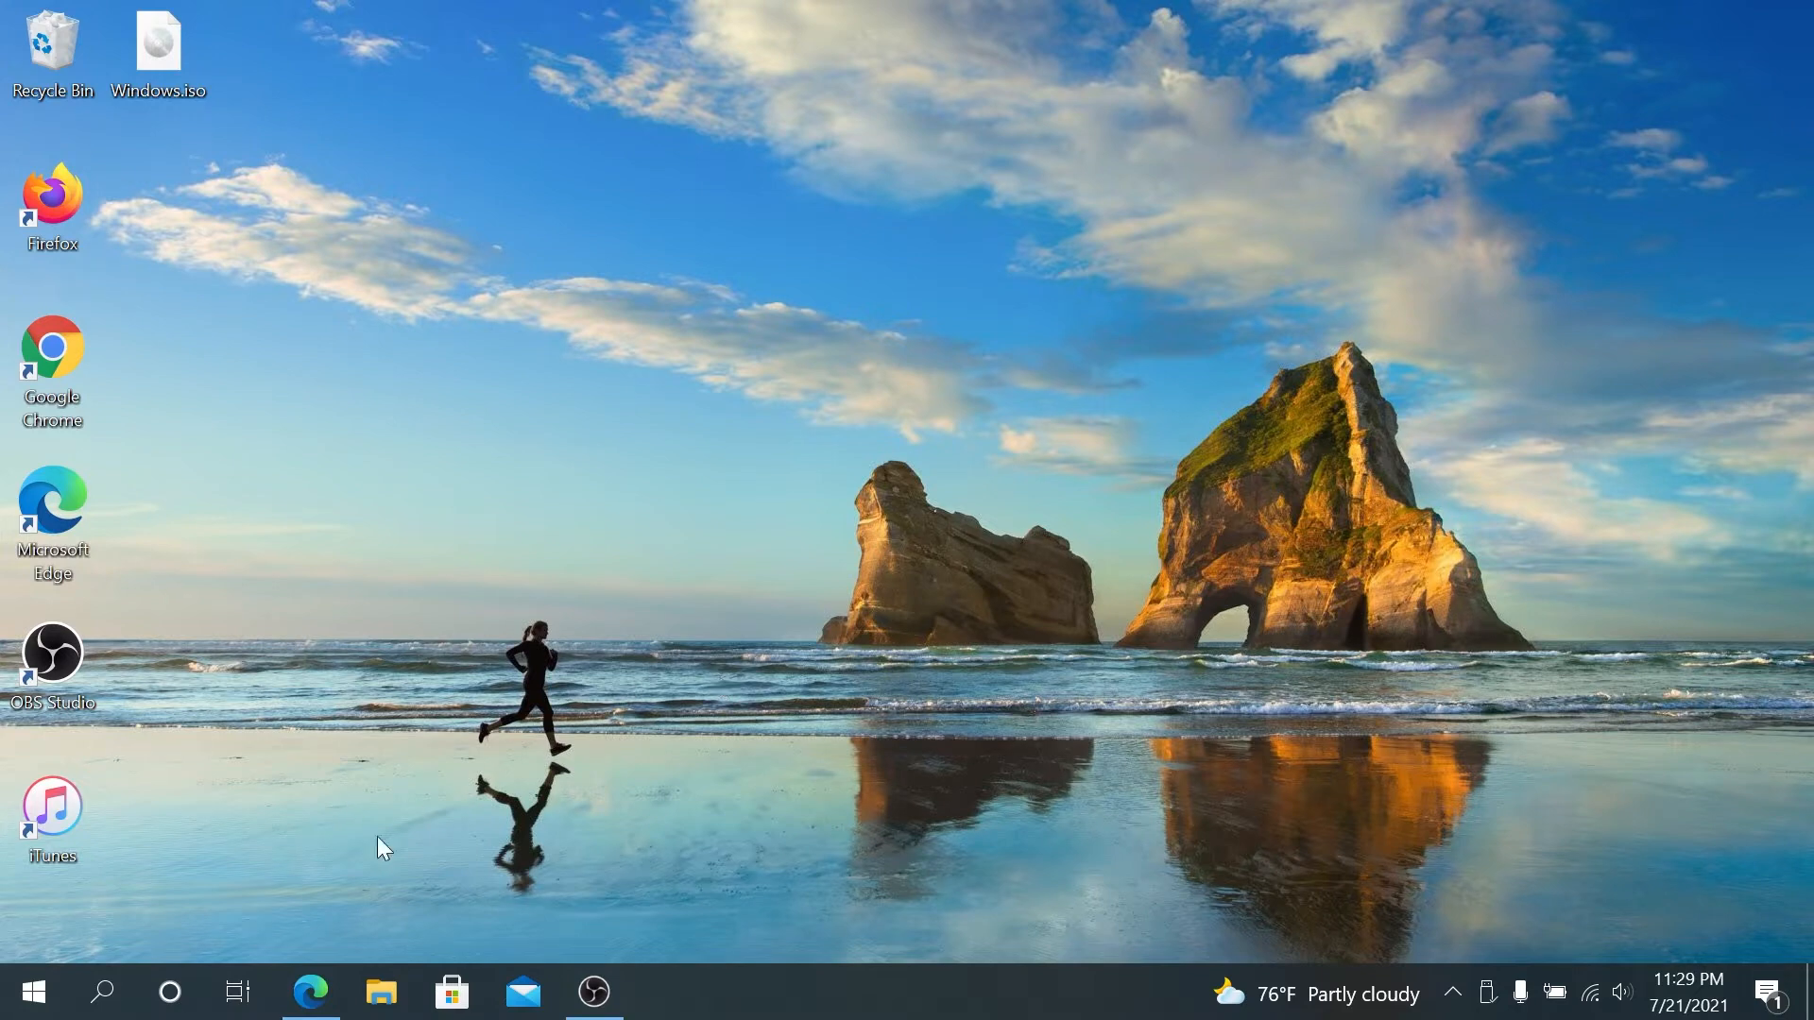
Step: Download the Raspberry Pi Imager Windows installer (imager_1.6.2.exe) from raspberrypi.org in Edge
{"action": "left_click", "coordinate": [310, 992]}
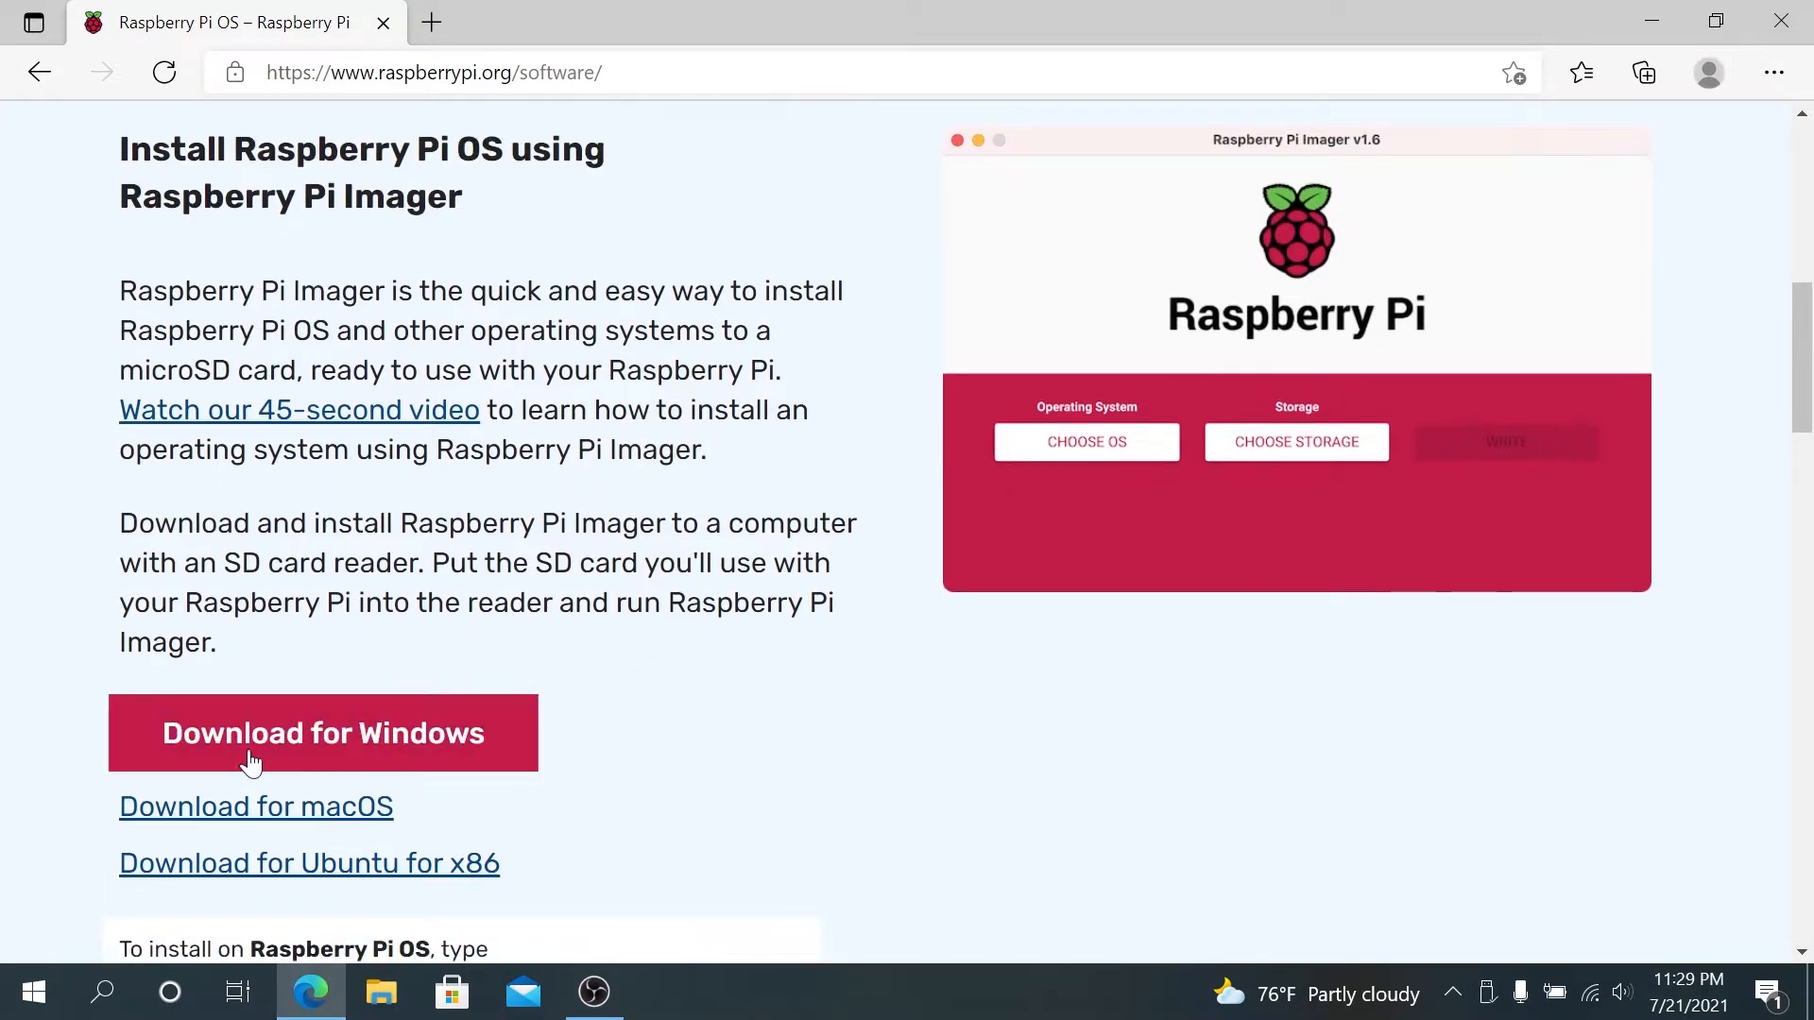
{"action": "left_click", "coordinate": [324, 733]}
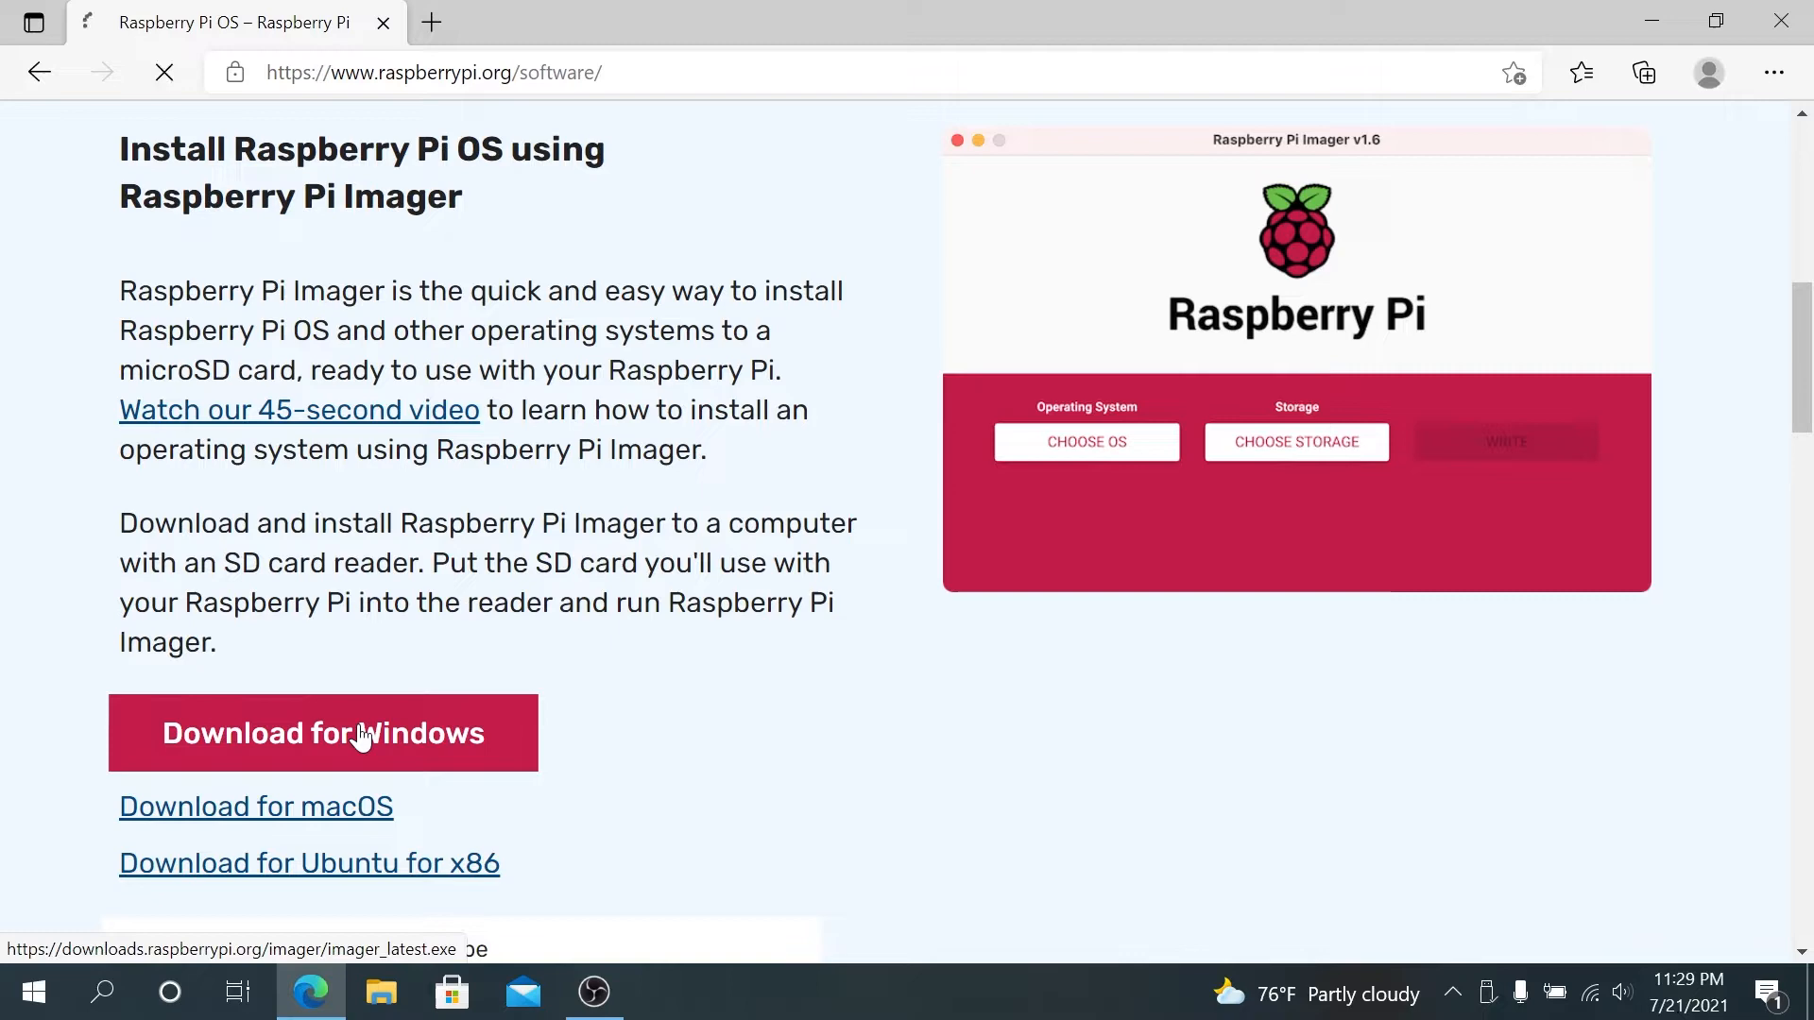
{"action": "left_click", "coordinate": [323, 734]}
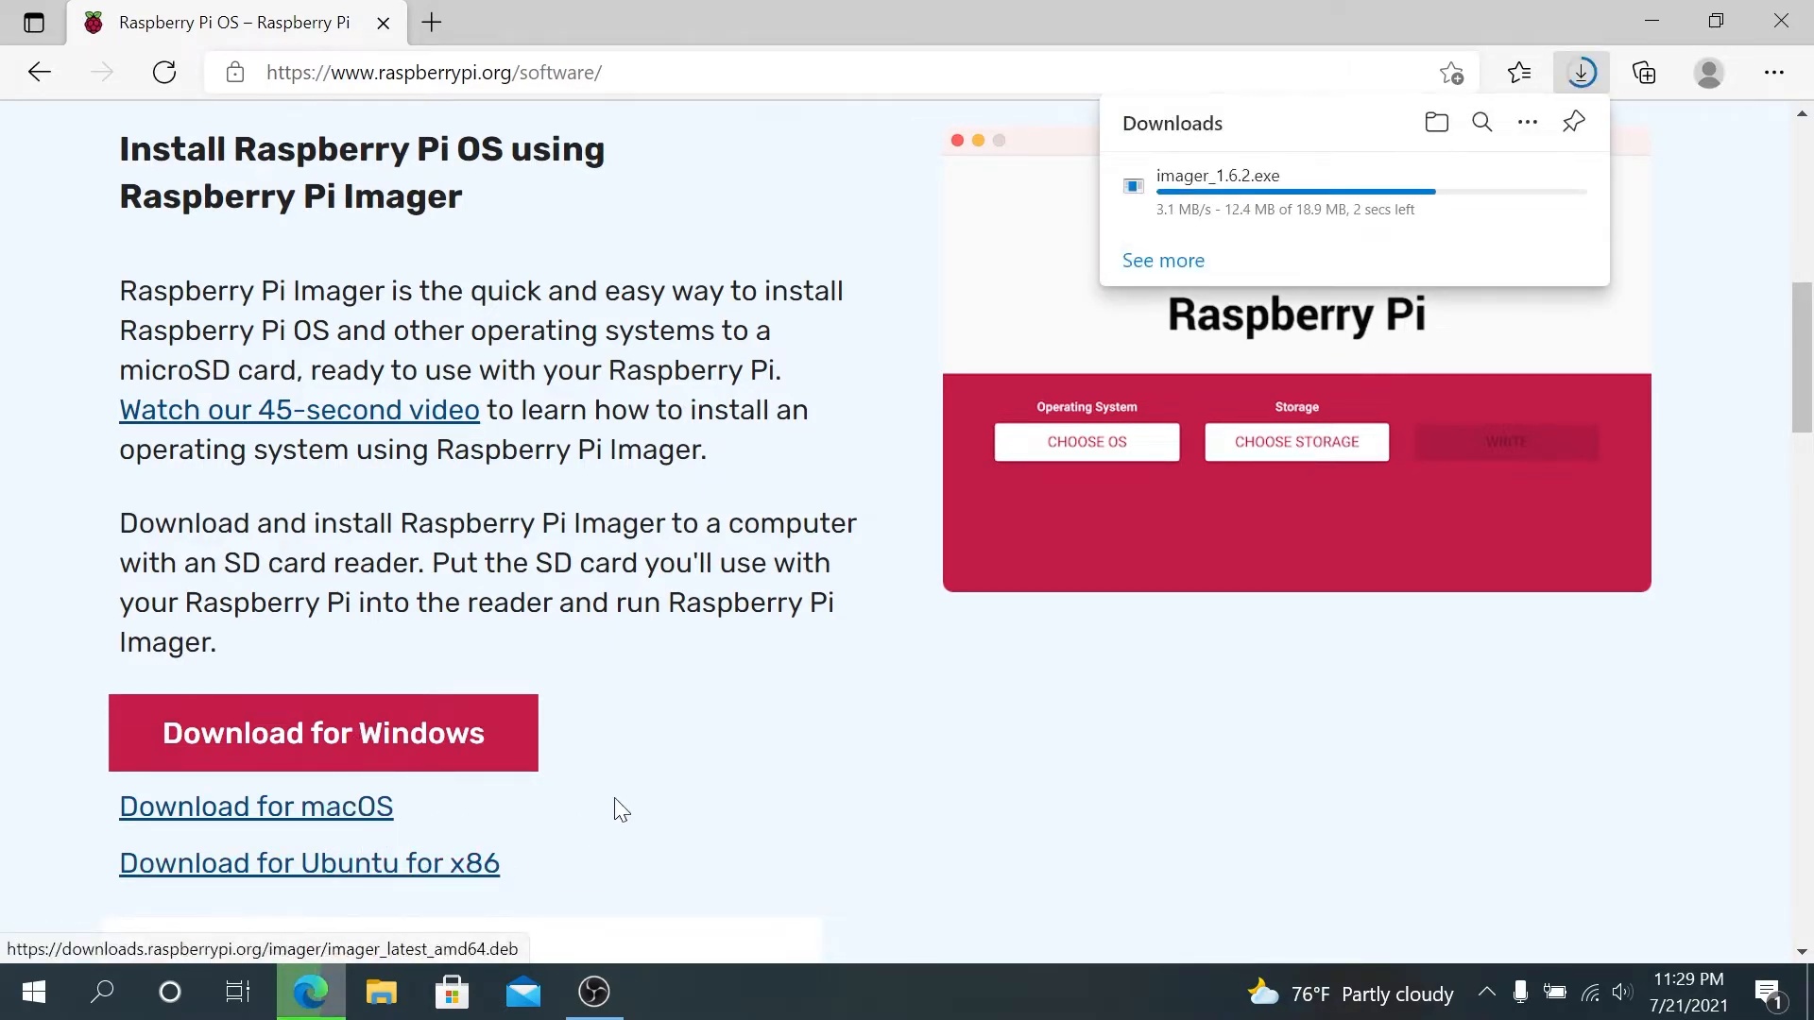
{"action": "scroll", "scroll_direction": "down", "scroll_amount": 3}
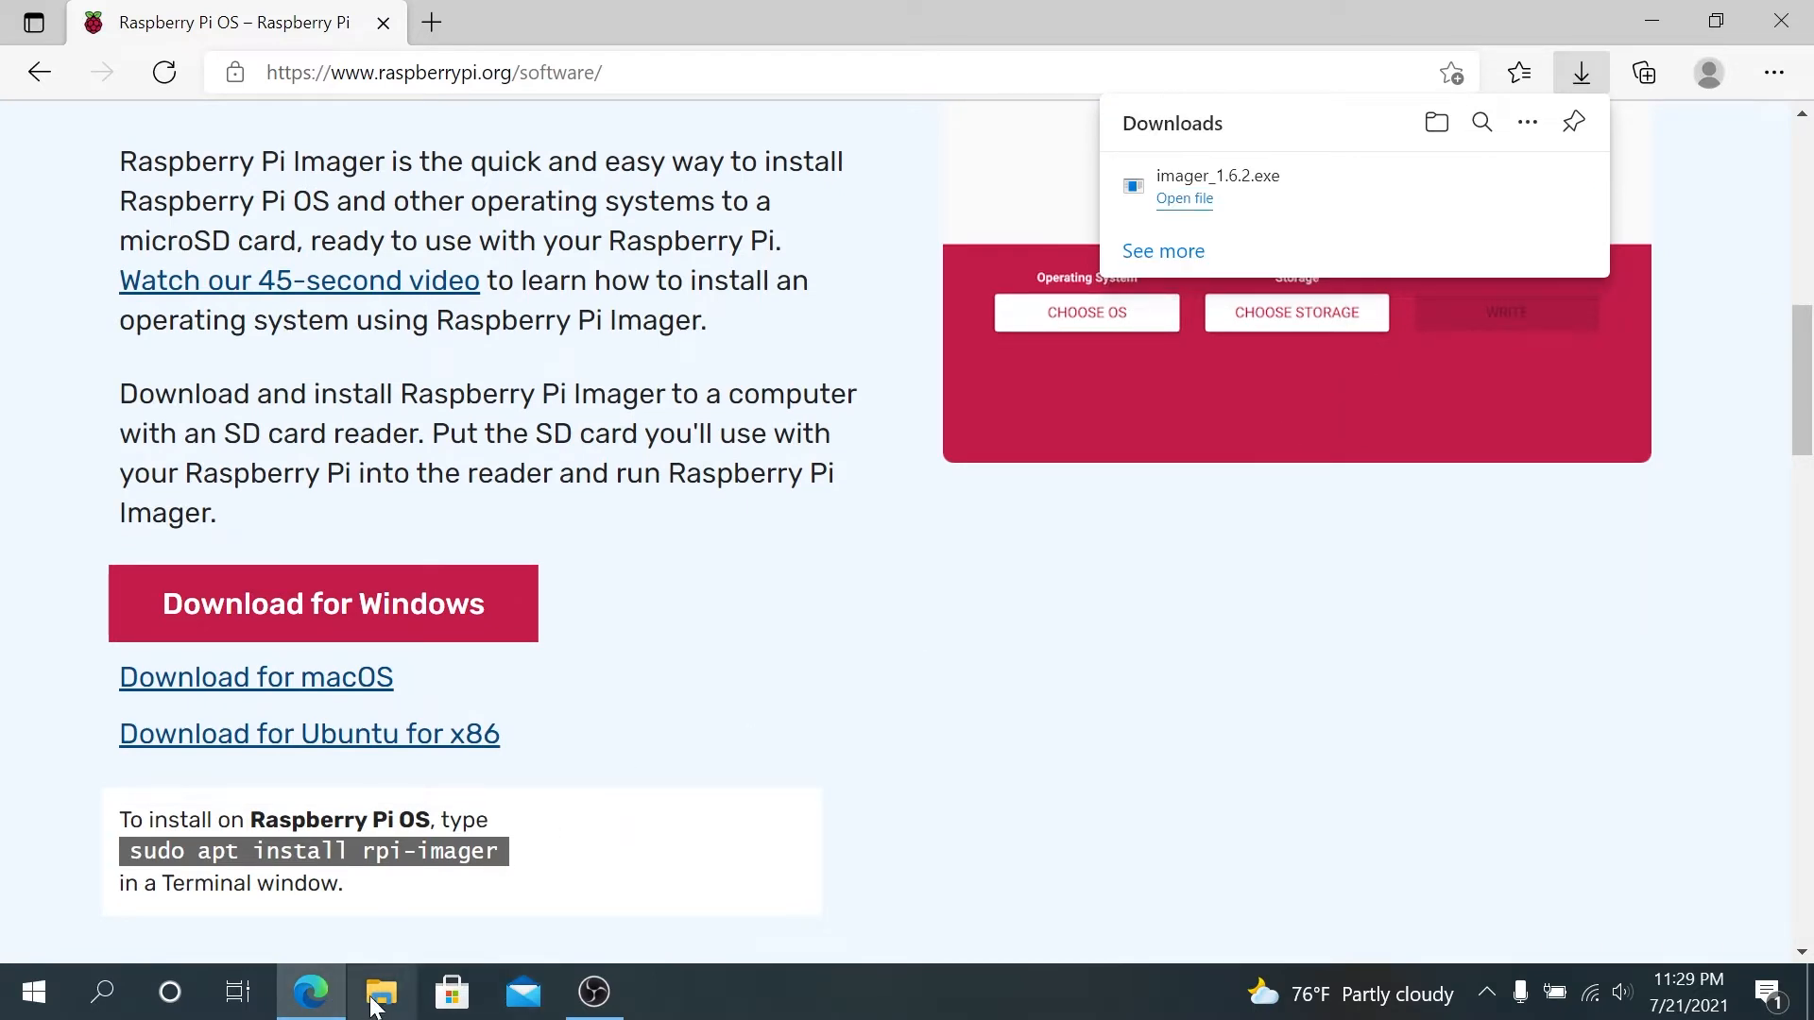
Step: Show the Downloads folder containing the installer in File Explorer
{"action": "left_click", "coordinate": [382, 992]}
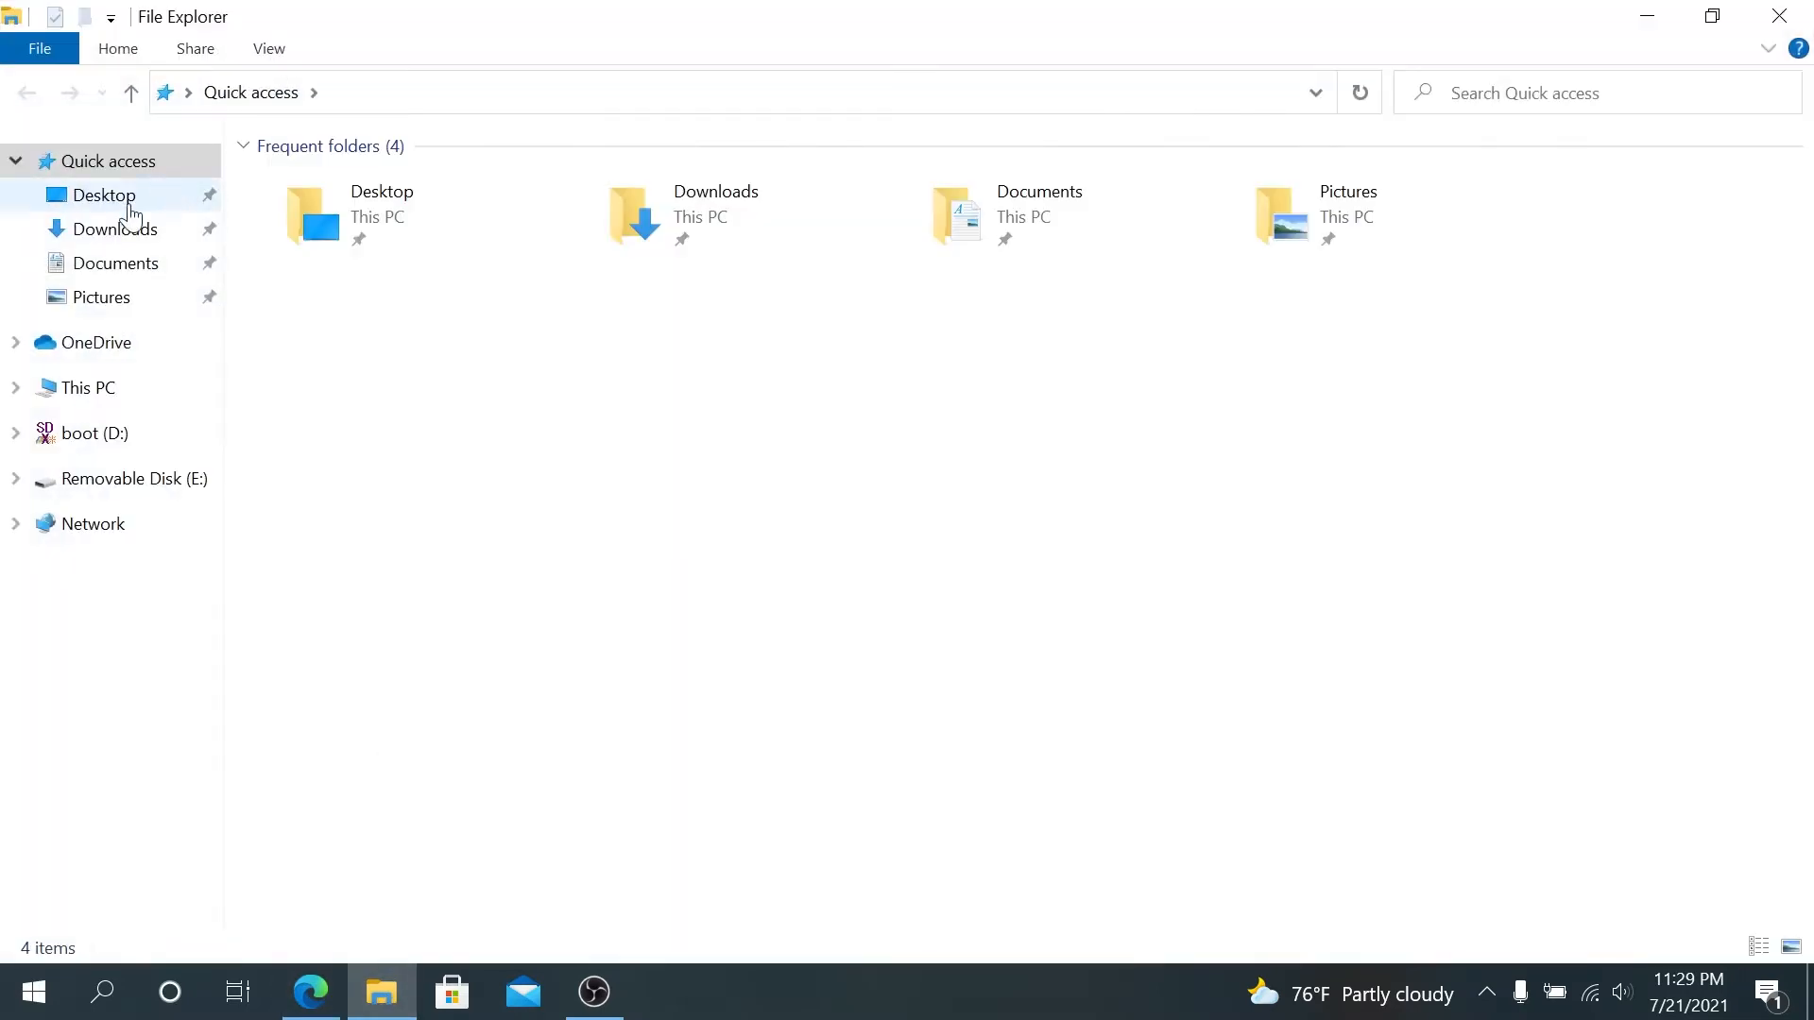
{"action": "left_click", "coordinate": [115, 229]}
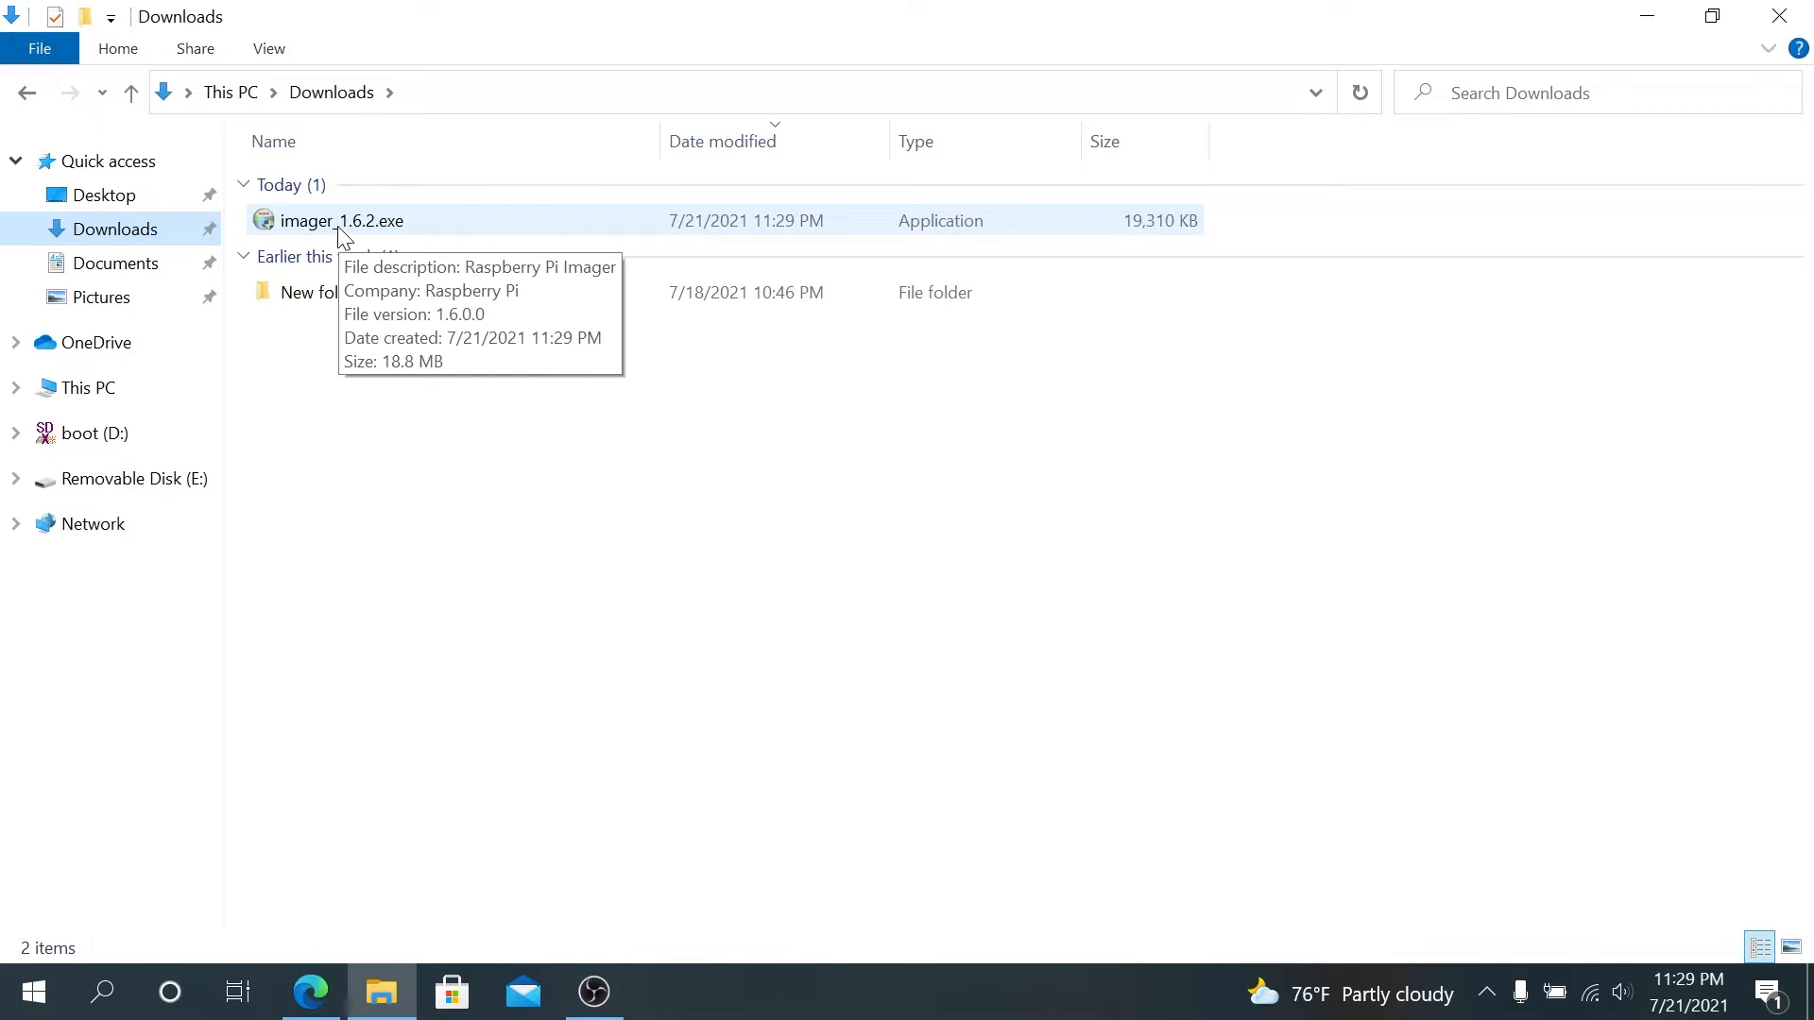
Step: Install Raspberry Pi Imager 1.6.2 from imager_1.6.2.exe and launch it when setup finishes
{"action": "double_click", "coordinate": [341, 220]}
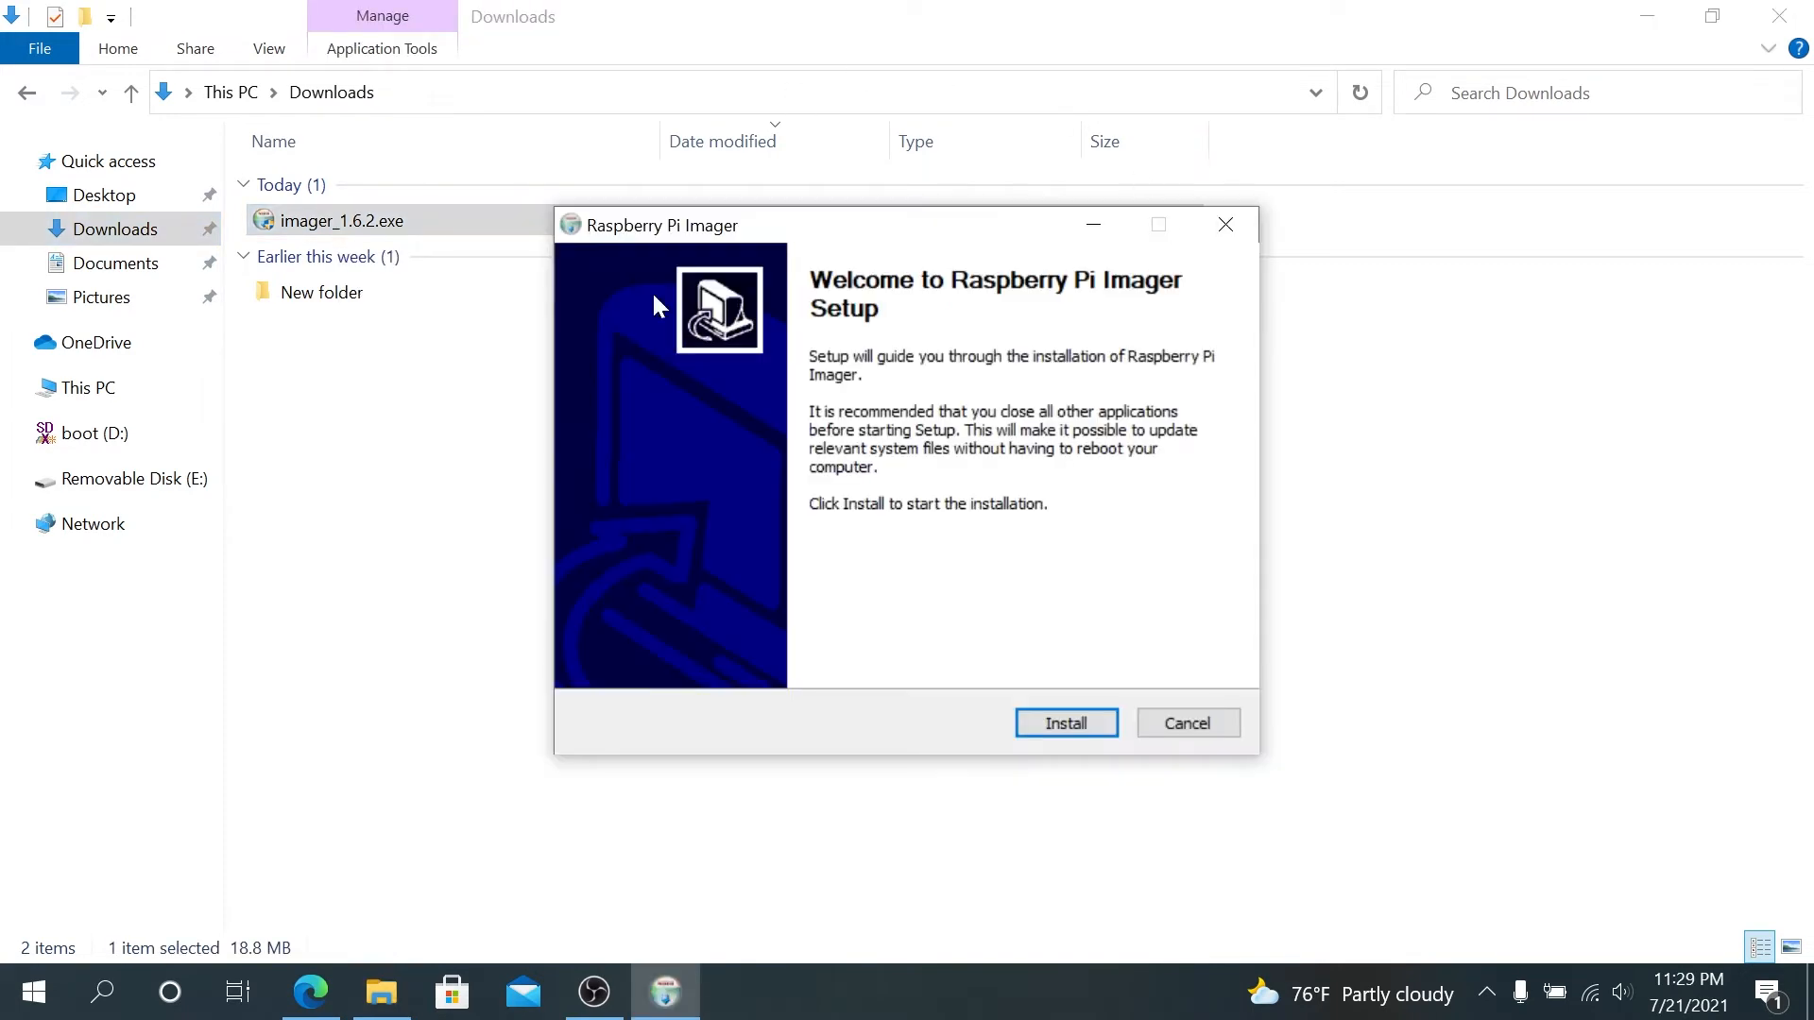
{"action": "left_click", "coordinate": [1064, 722]}
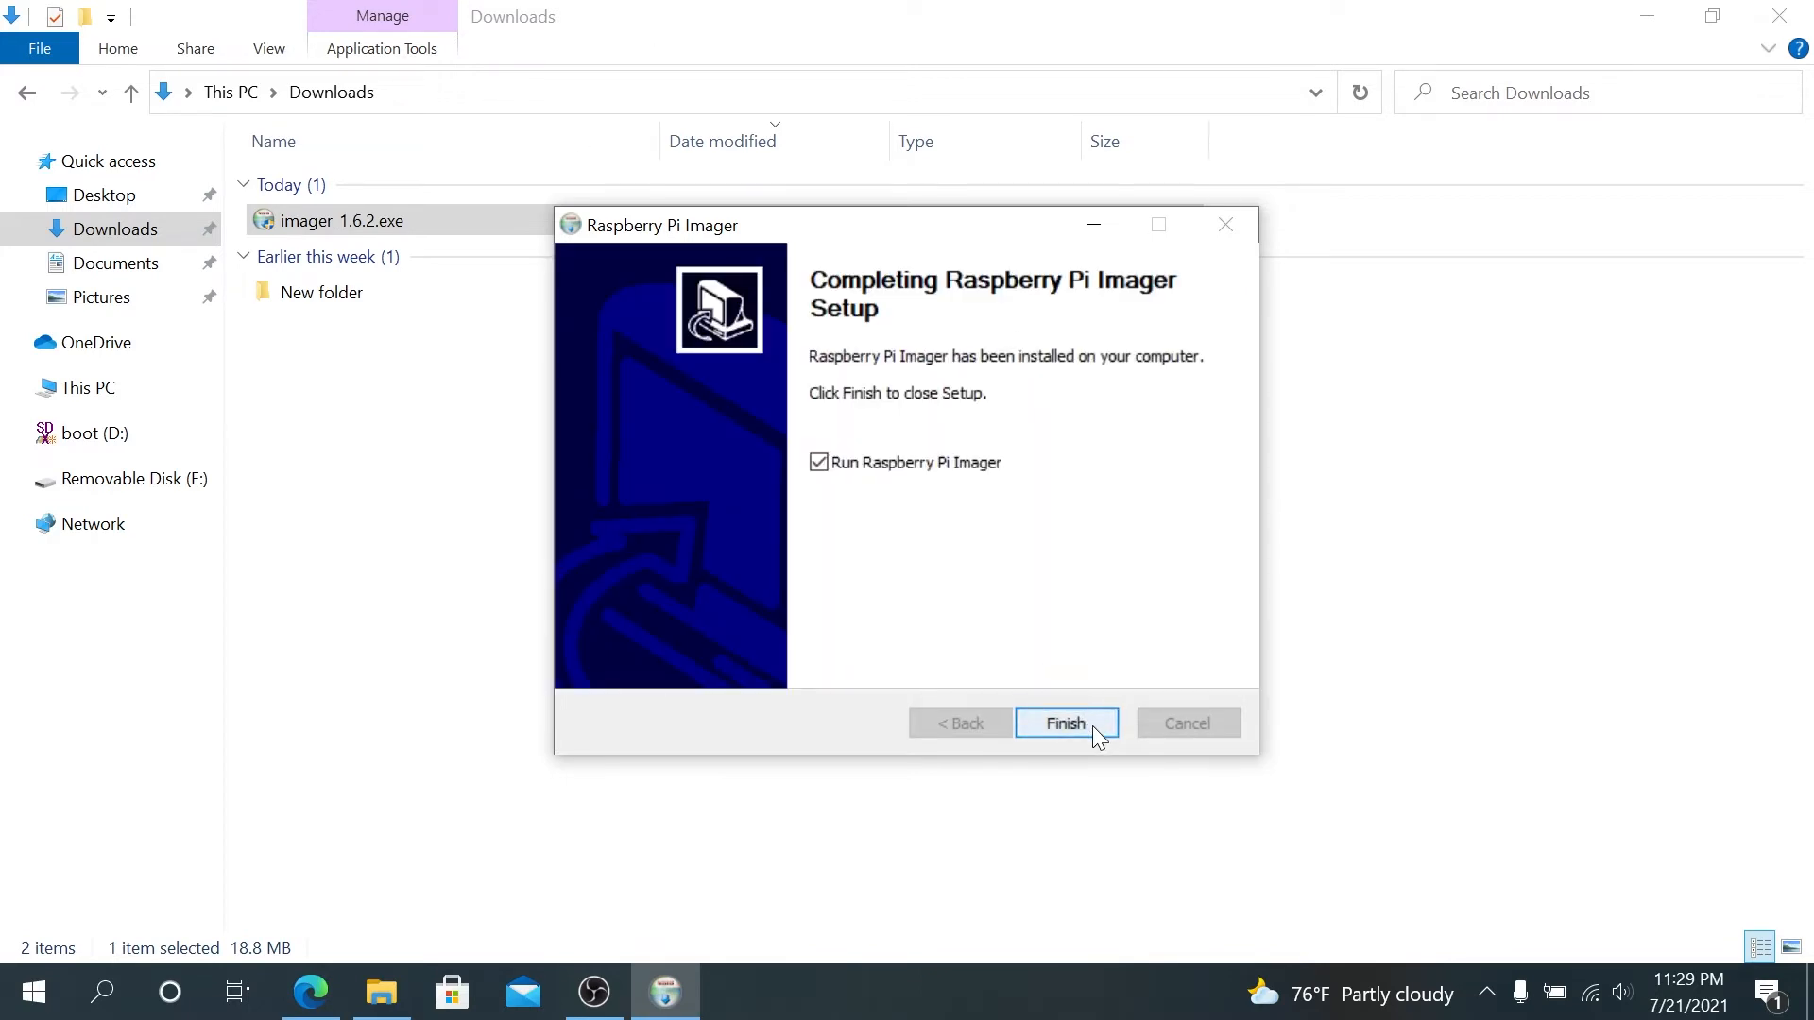
{"action": "left_click", "coordinate": [1064, 721]}
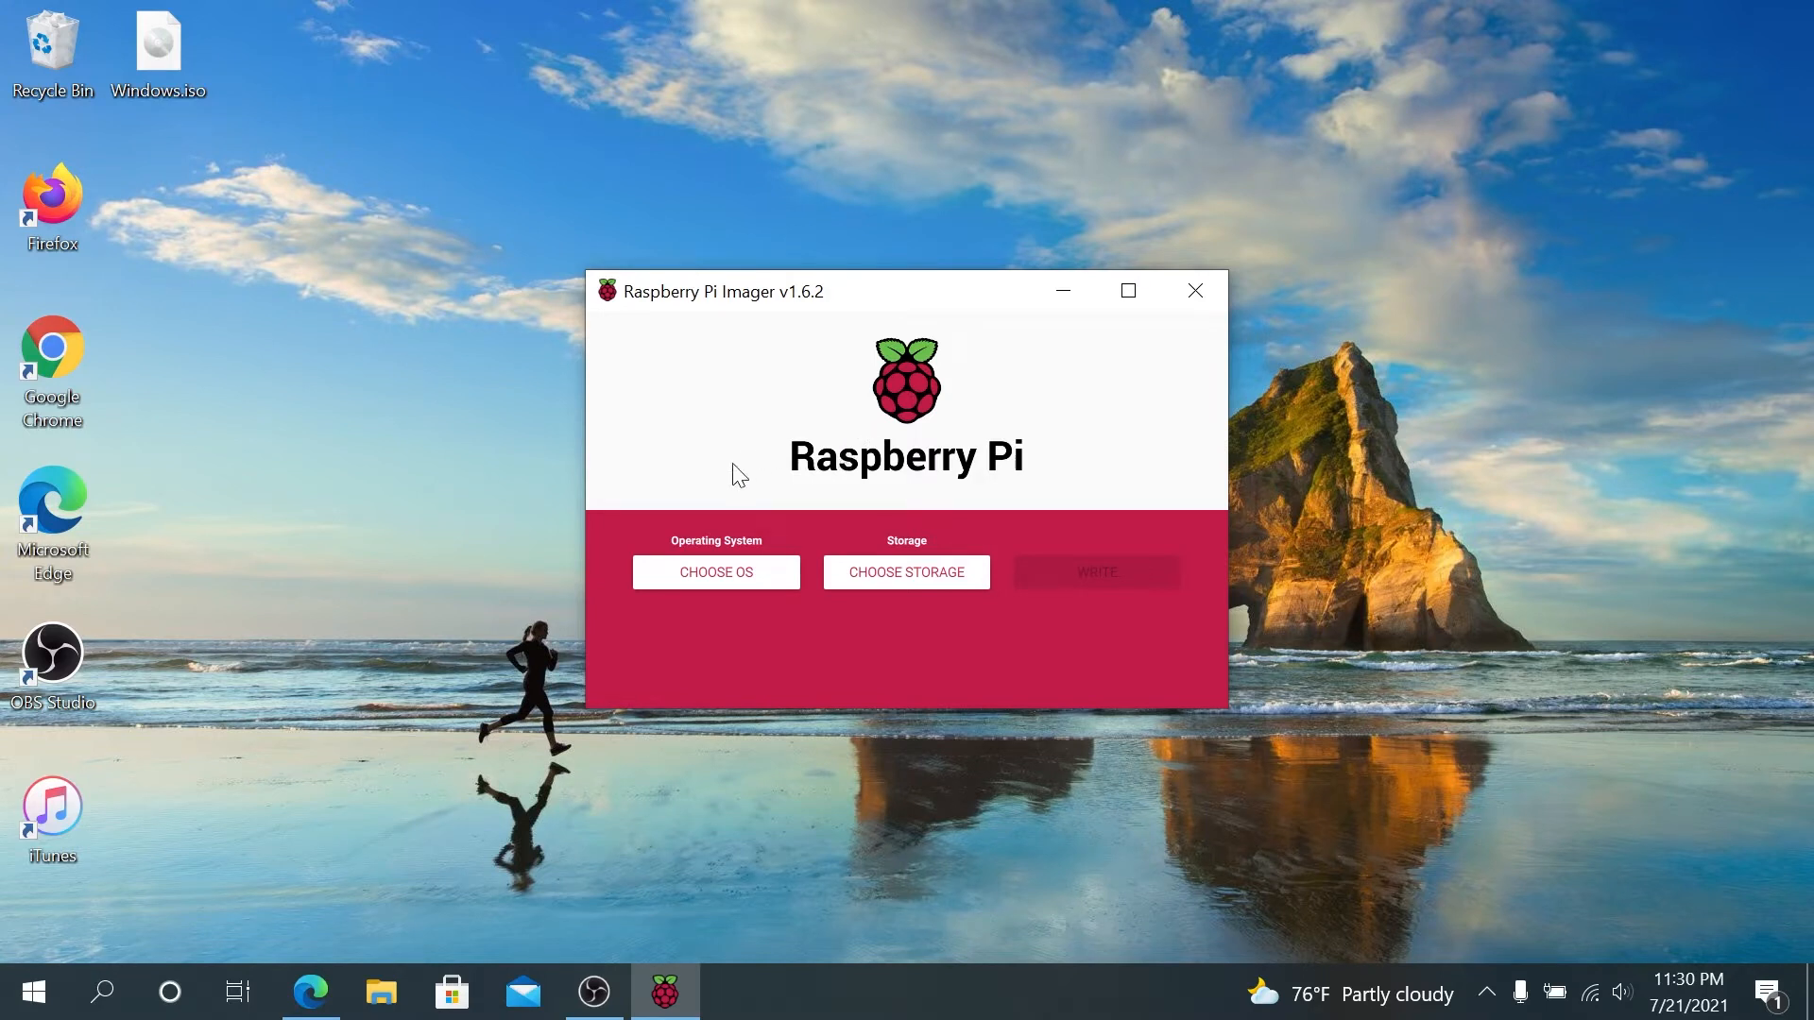
Step: Choose Raspberry Pi OS (32-bit) from the operating system list
{"action": "left_click", "coordinate": [714, 570]}
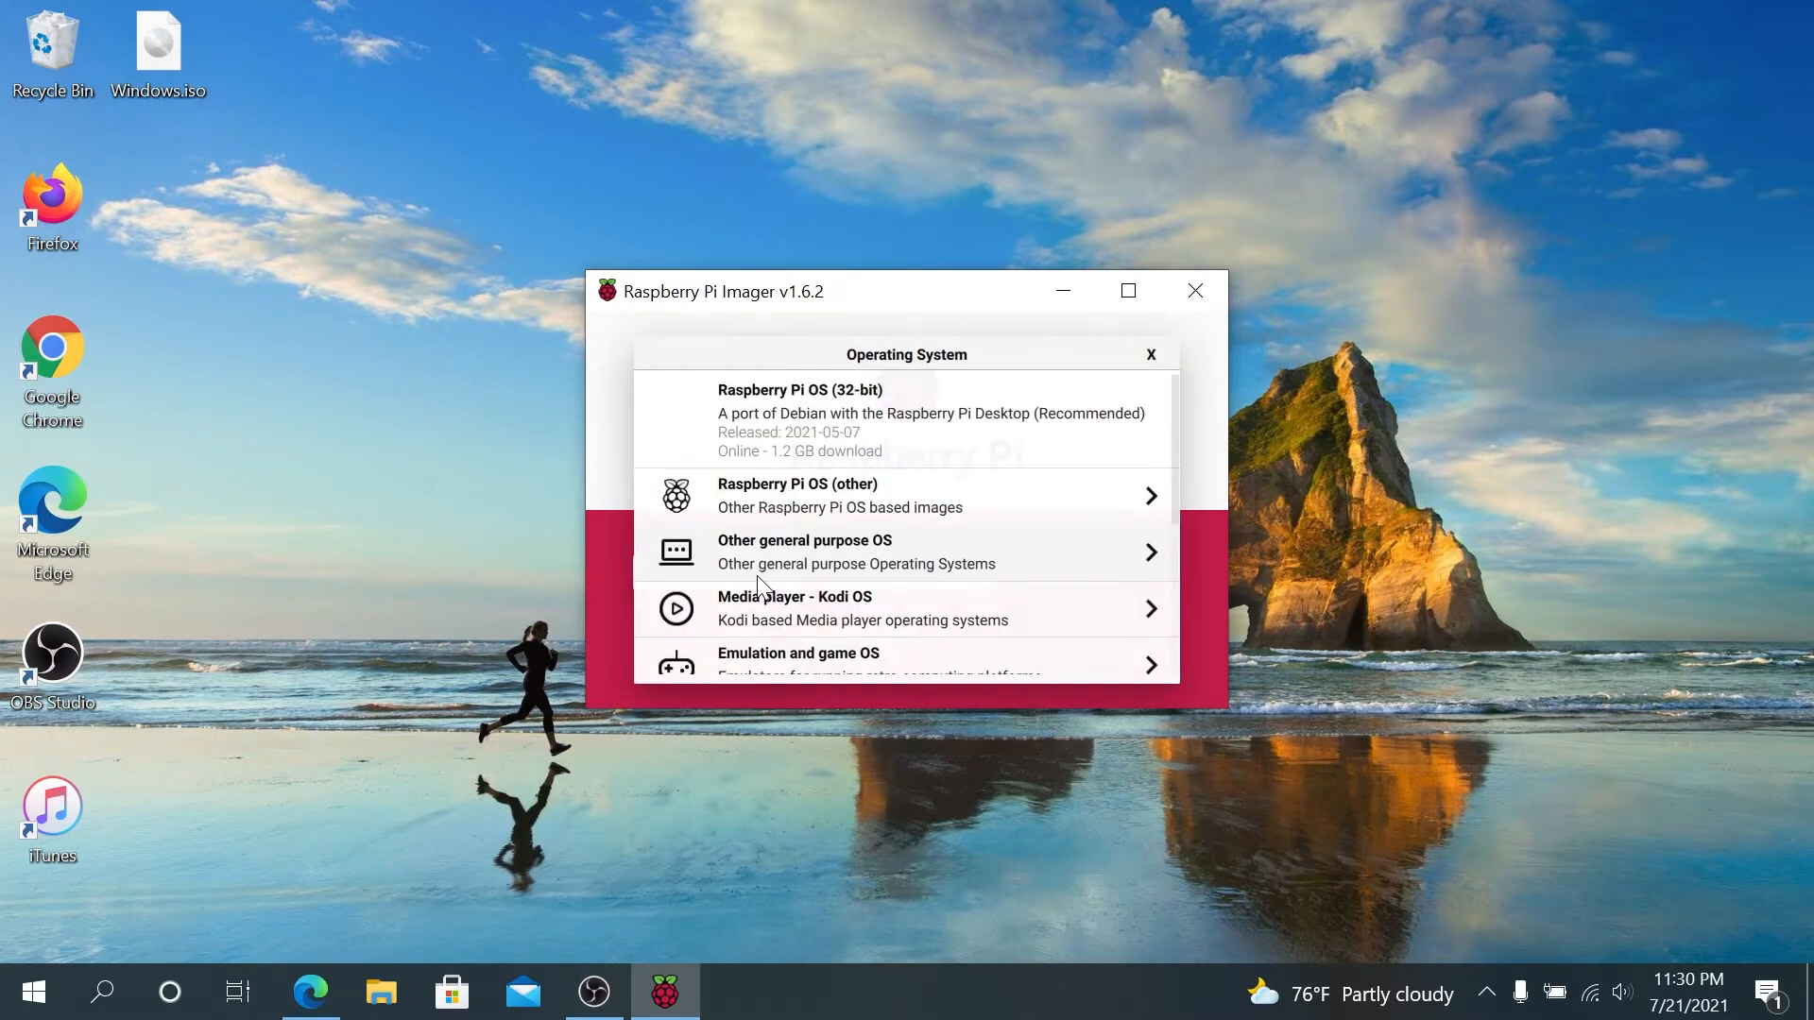
{"action": "mouse_move", "coordinate": [818, 459]}
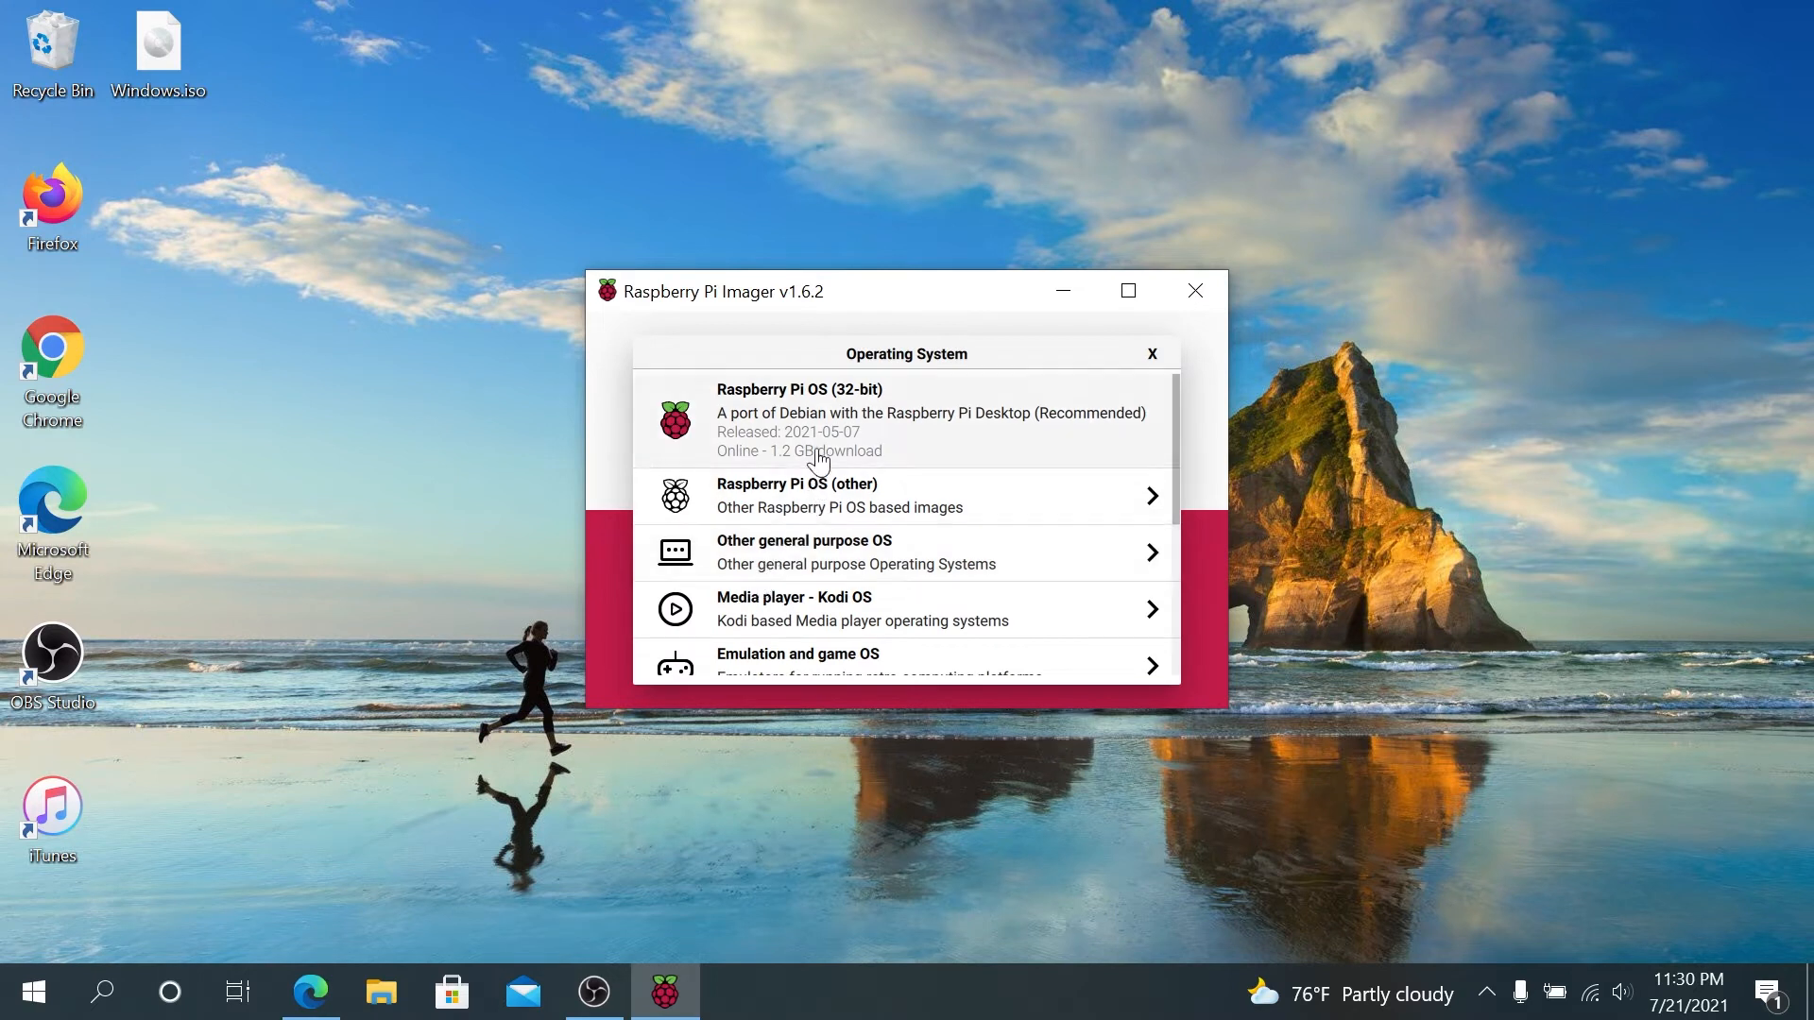
{"action": "mouse_move", "coordinate": [807, 419]}
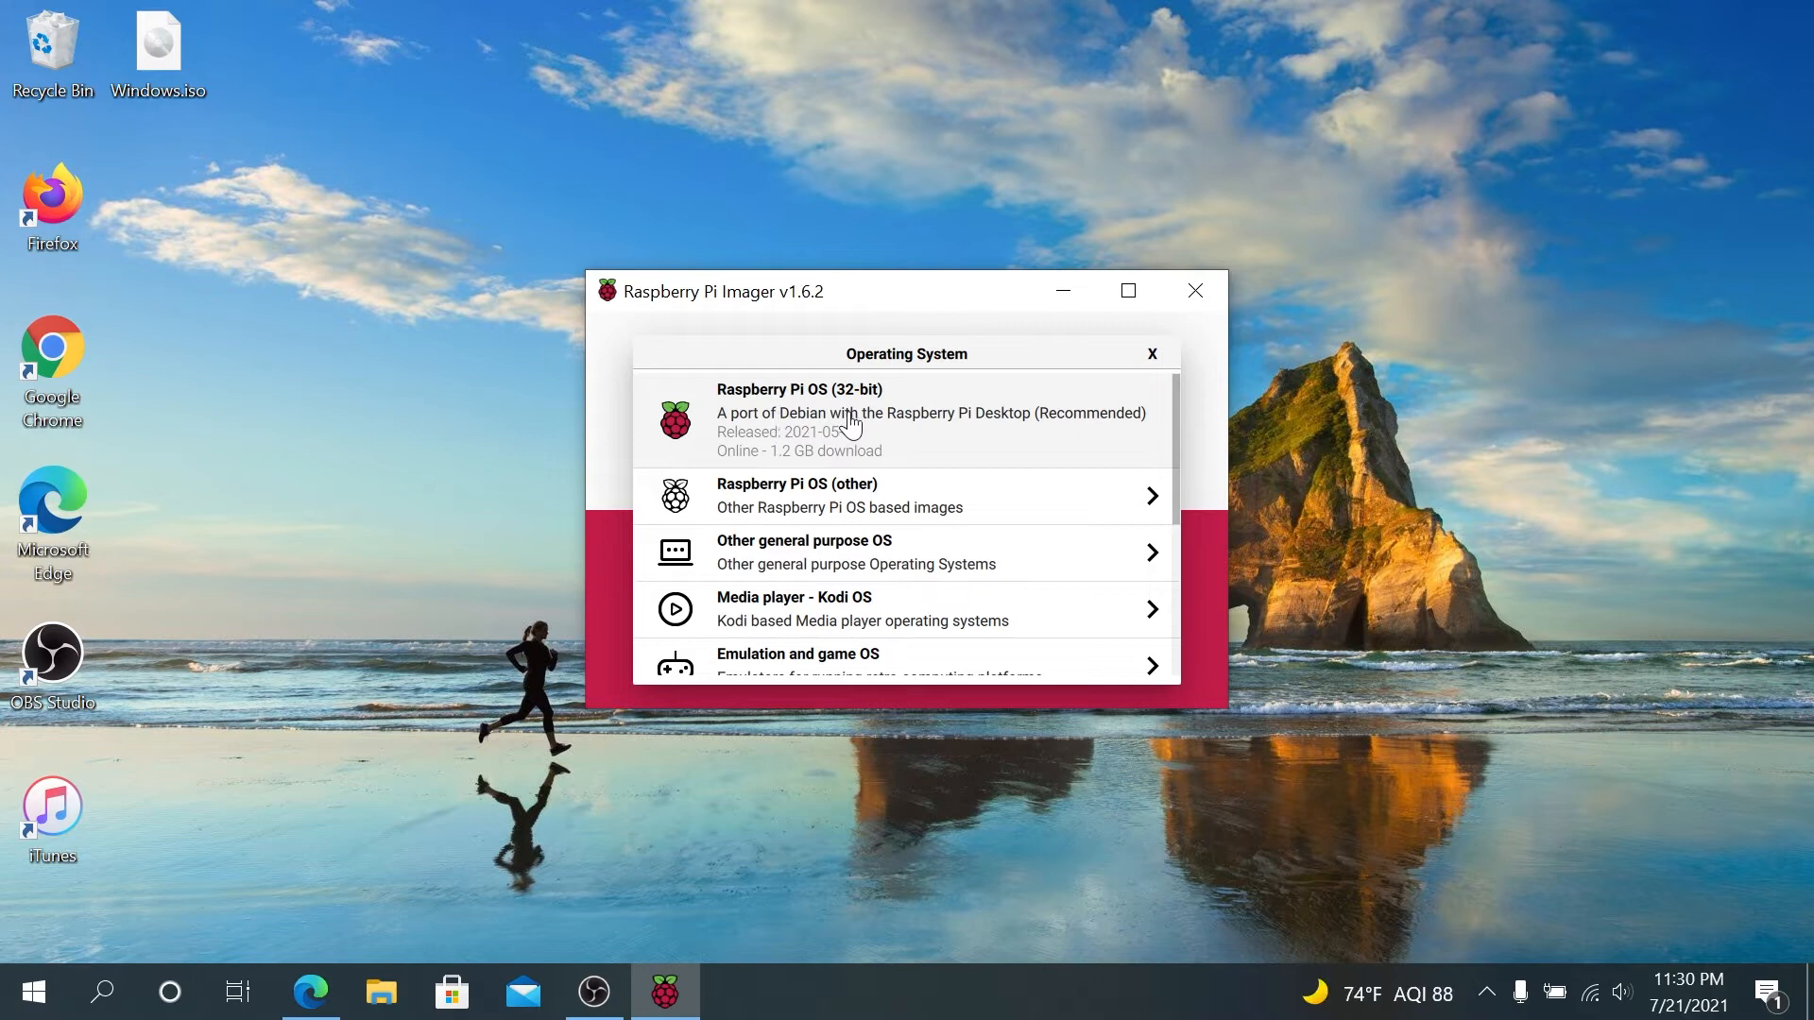
{"action": "mouse_move", "coordinate": [909, 421]}
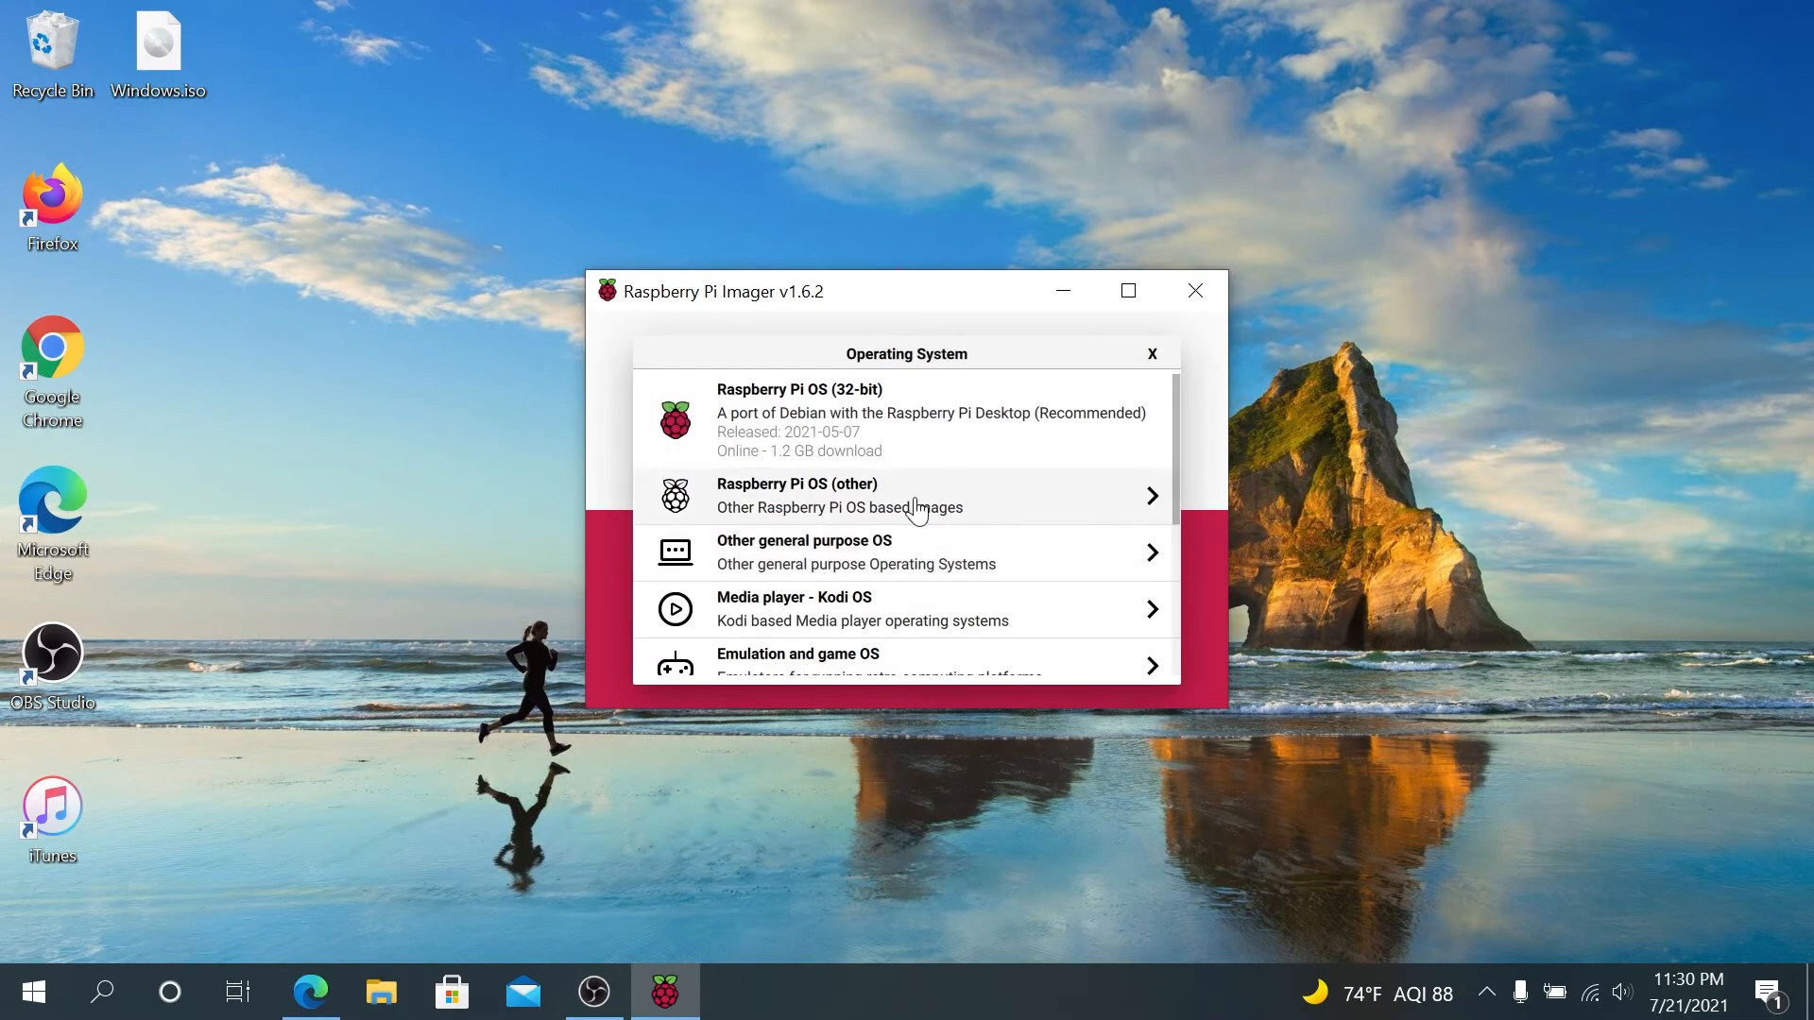
{"action": "scroll", "scroll_direction": "down", "scroll_amount": 3}
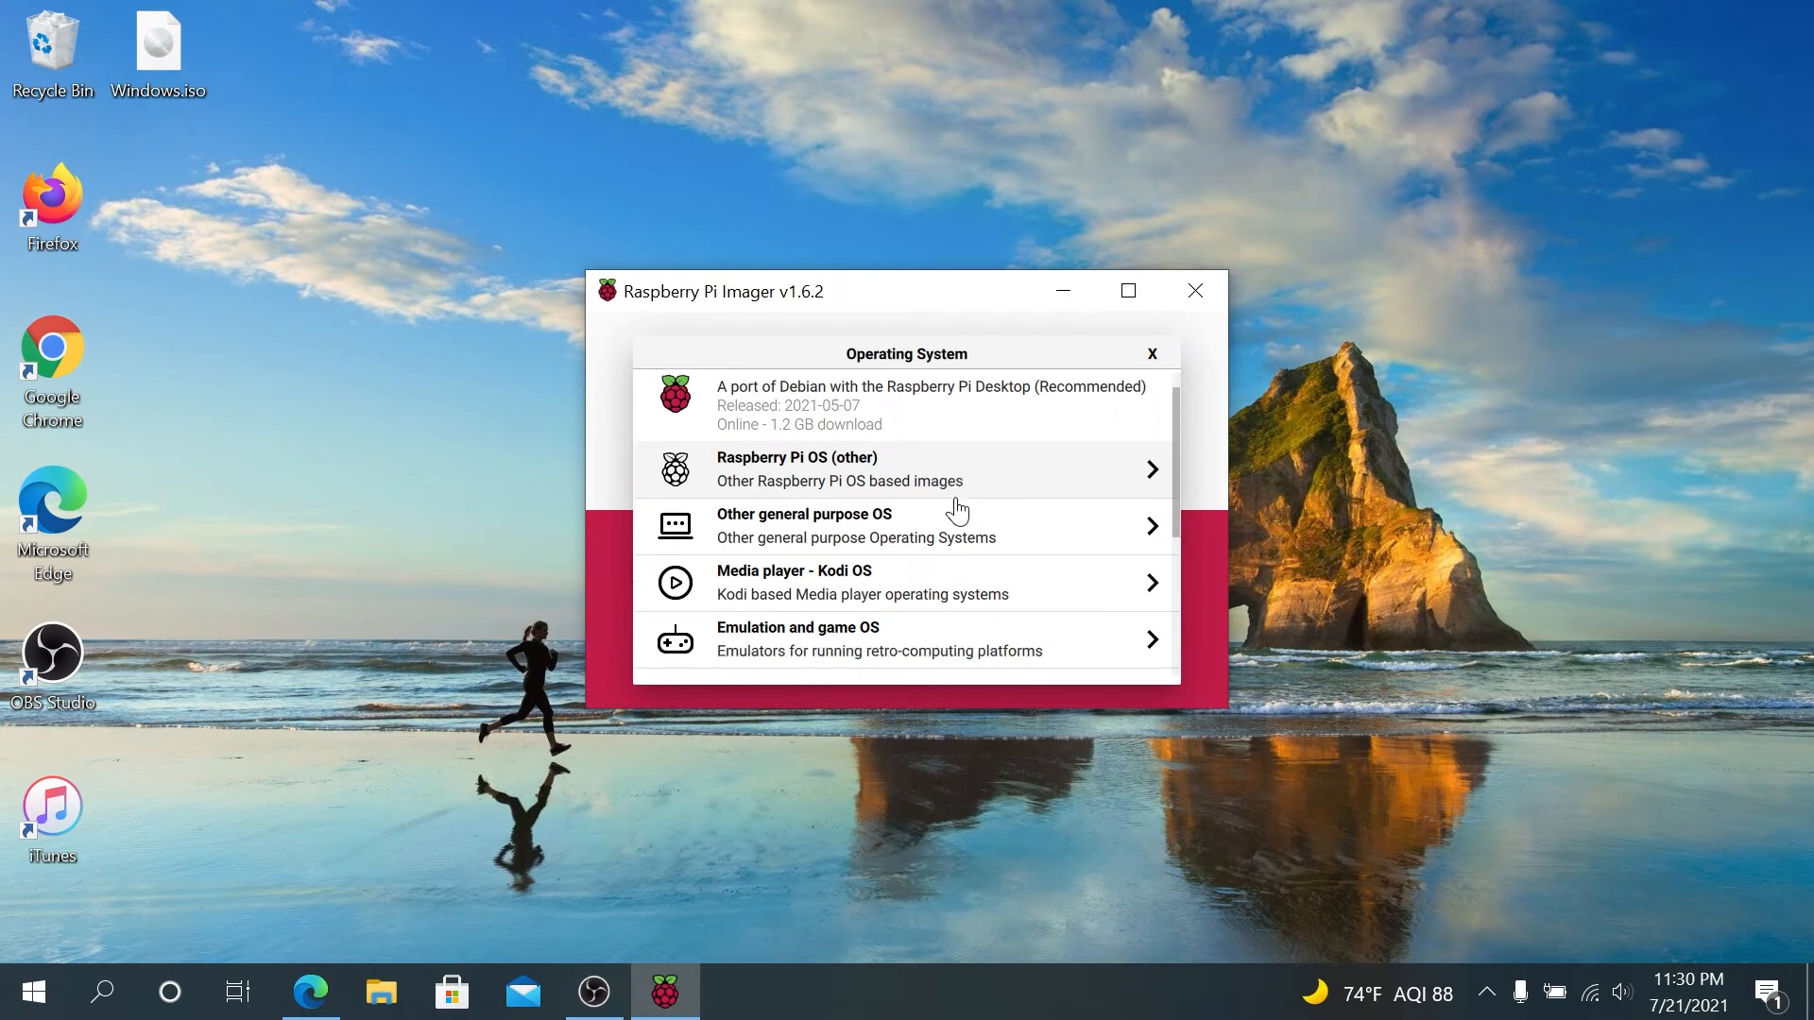
{"action": "scroll", "scroll_direction": "down", "scroll_amount": 3}
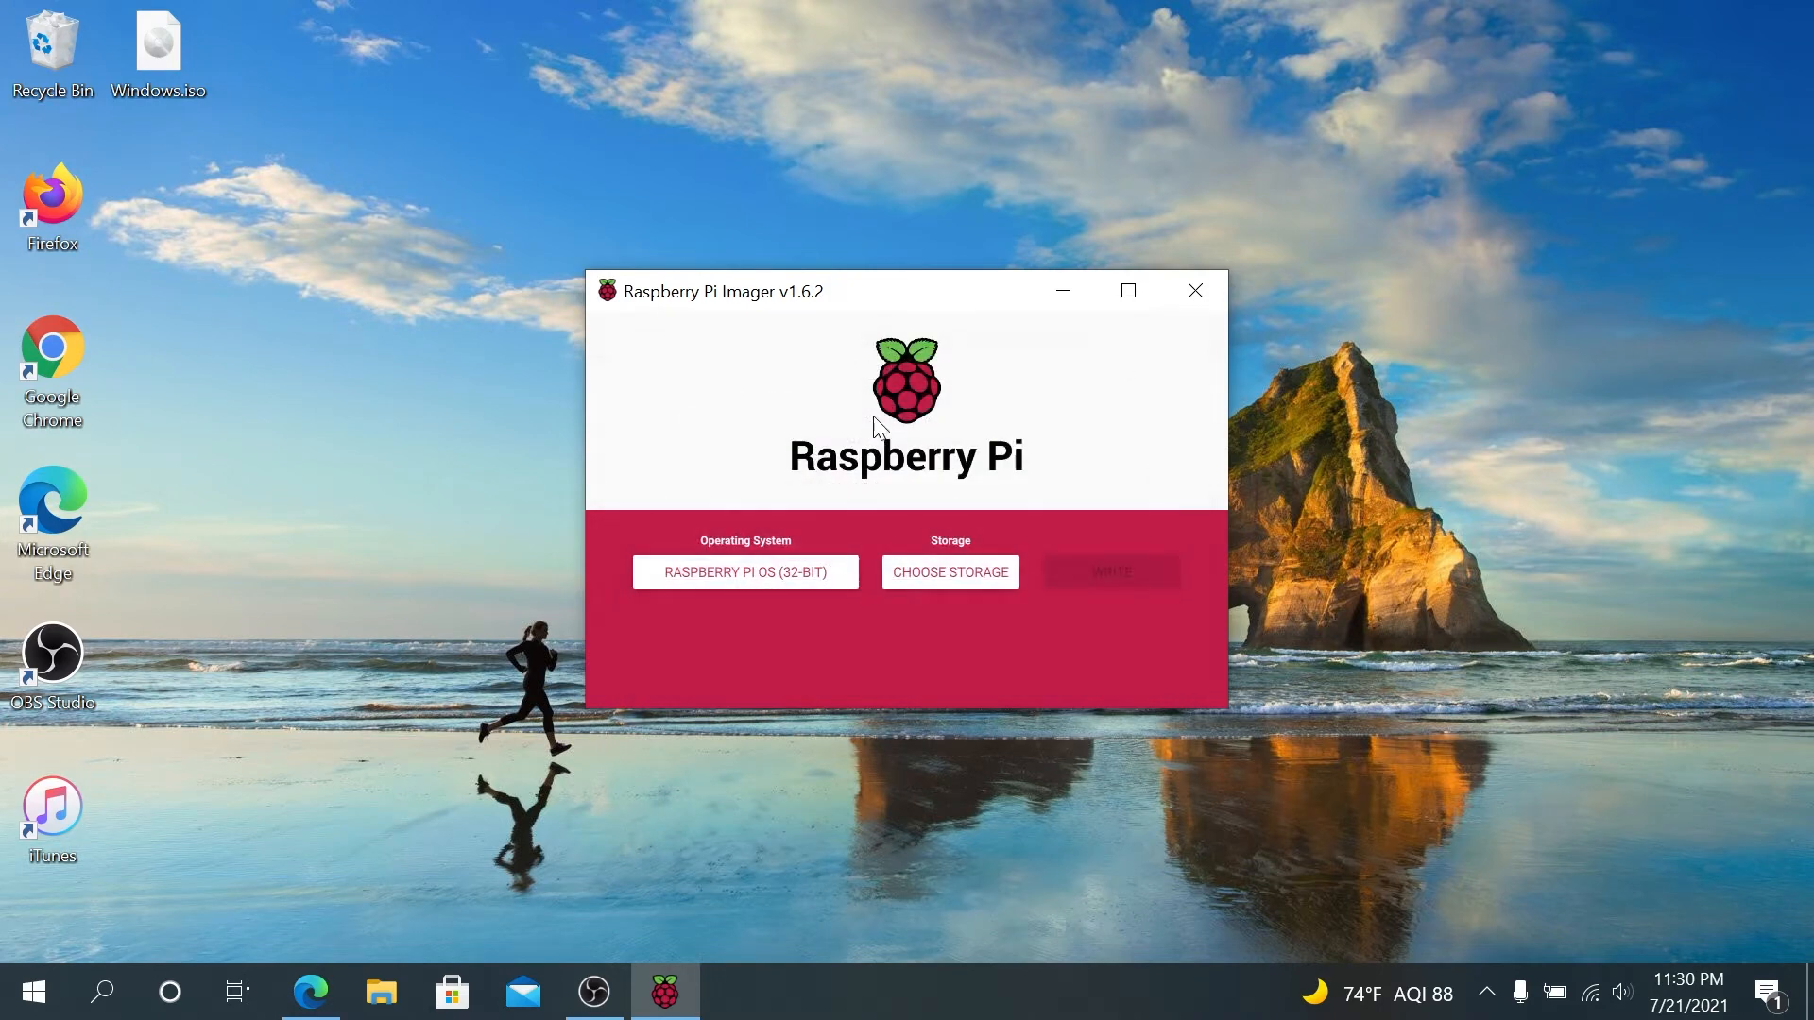
Step: Select the SDXC Card - 63.9 GB as the storage target
{"action": "left_click", "coordinate": [949, 571]}
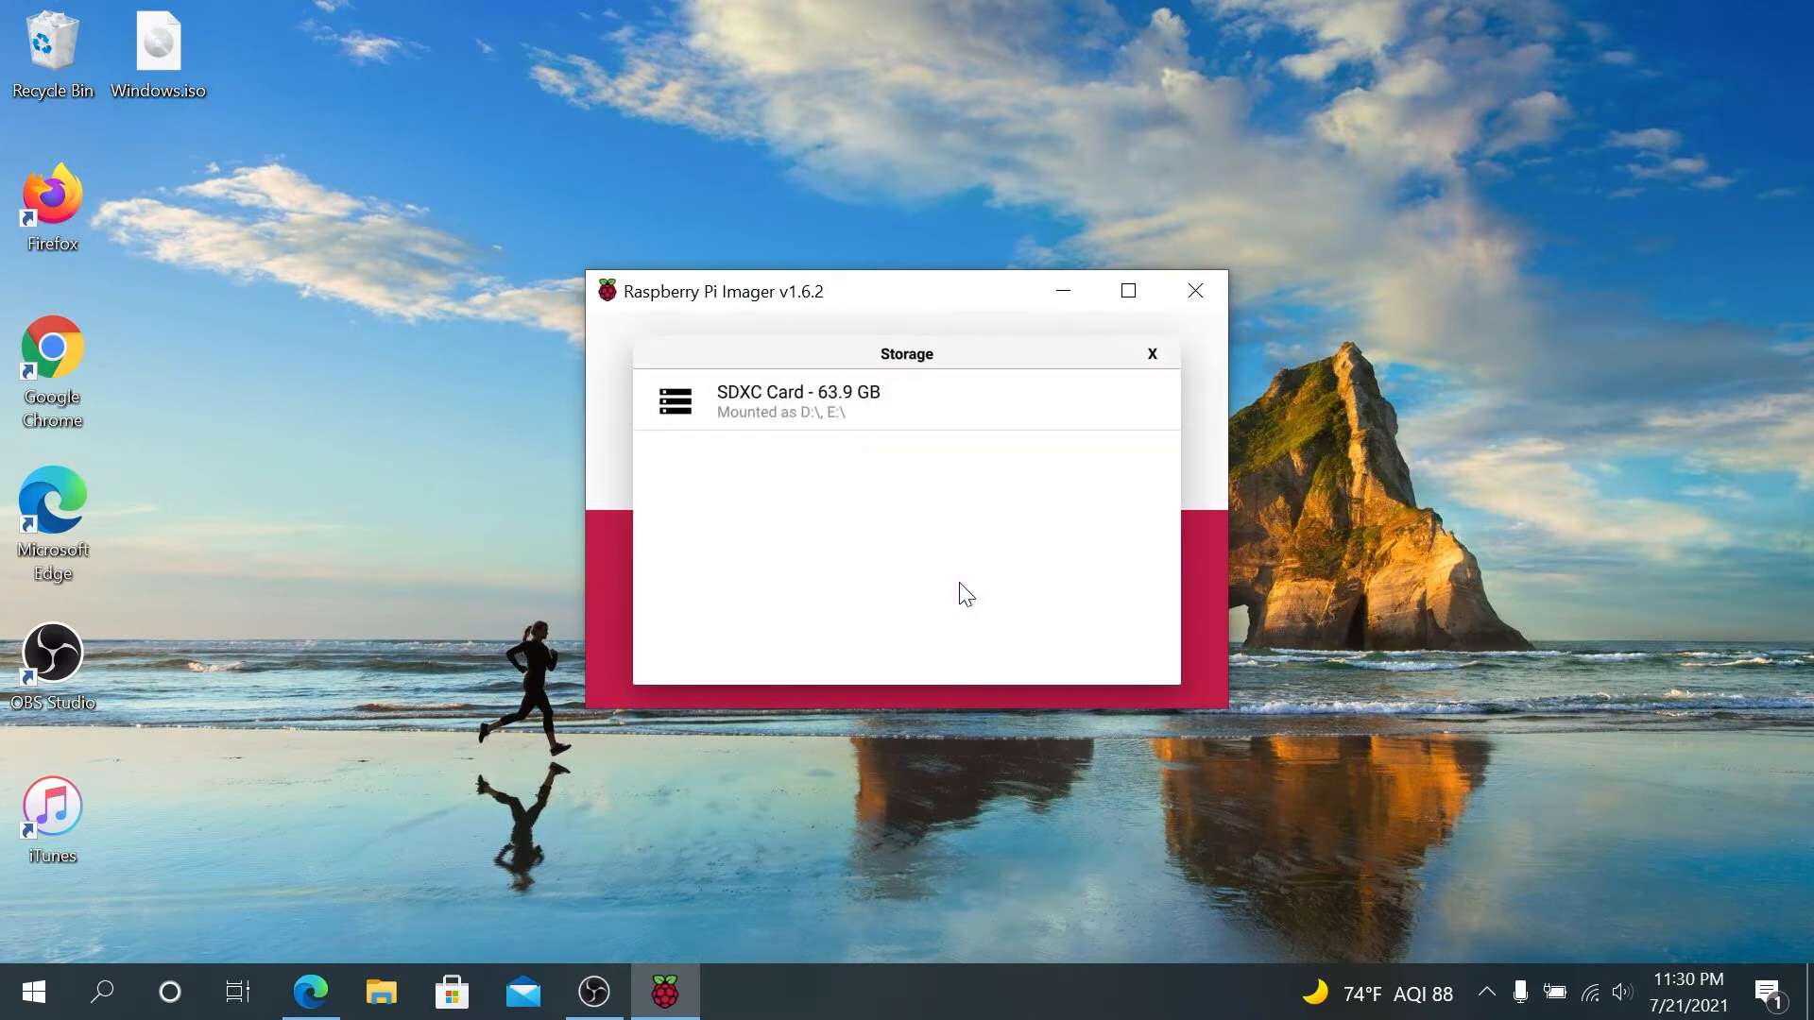
{"action": "mouse_move", "coordinate": [1004, 464]}
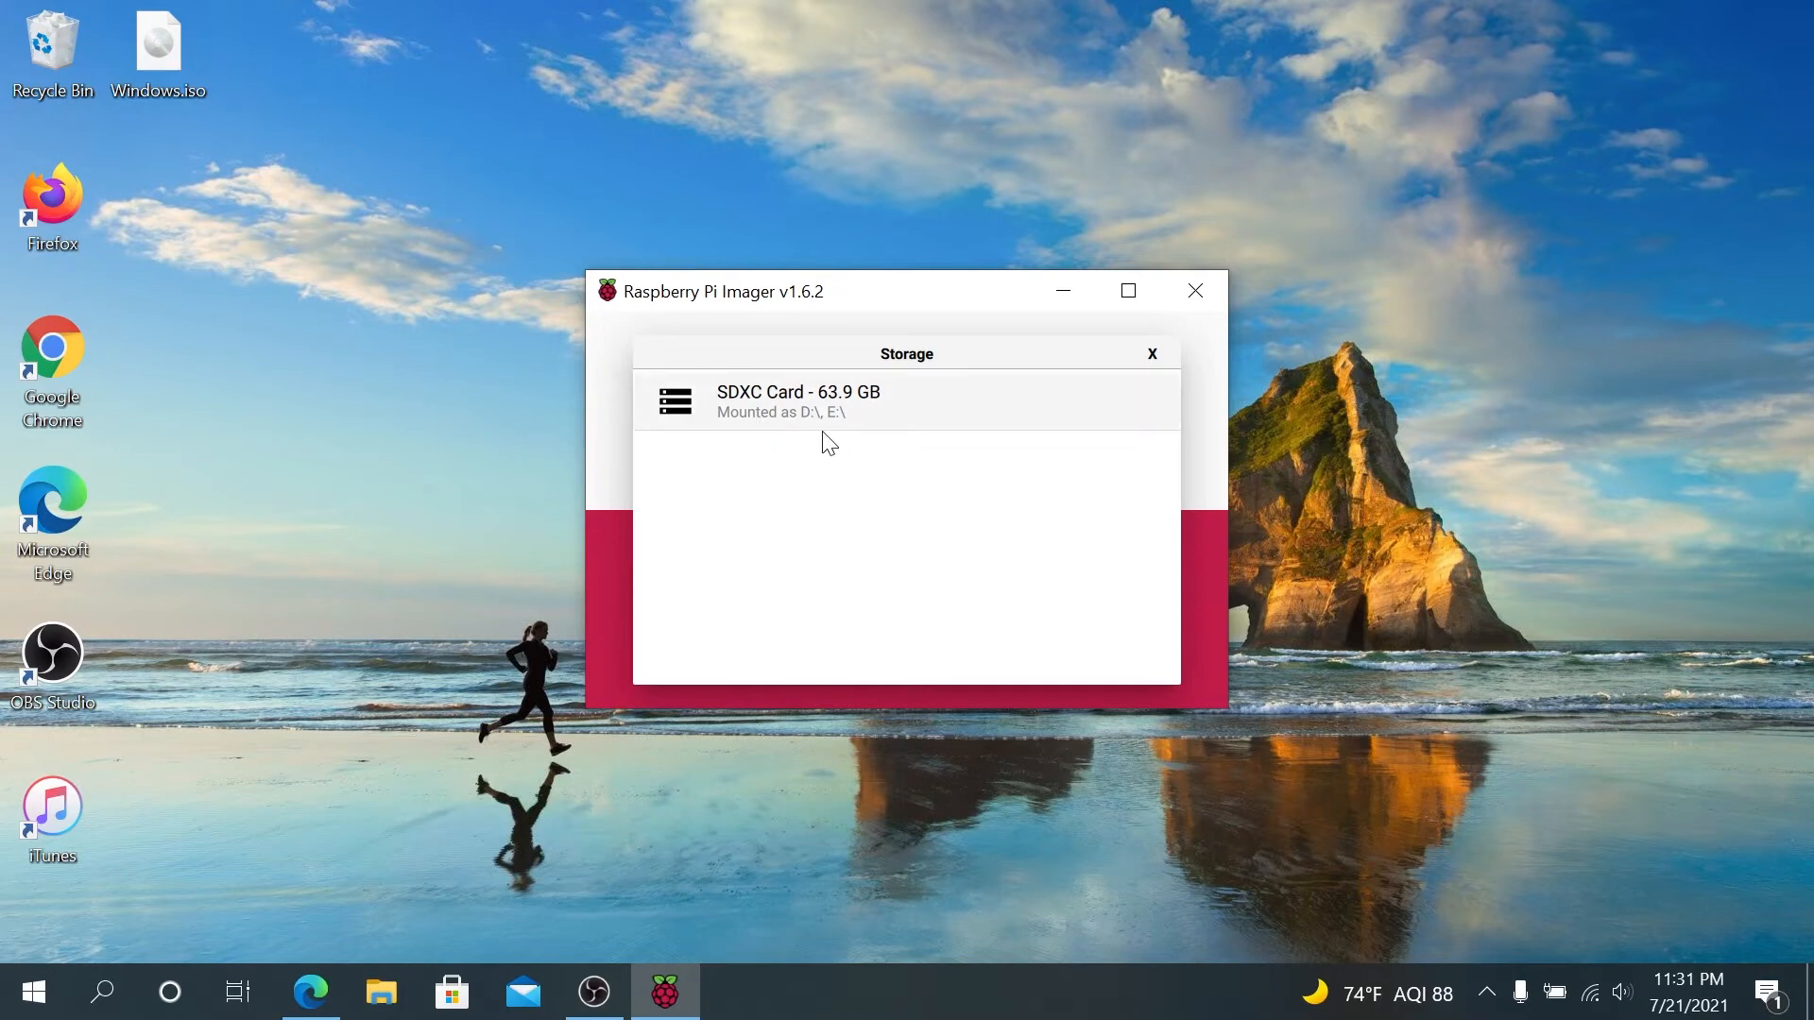
{"action": "mouse_move", "coordinate": [845, 420]}
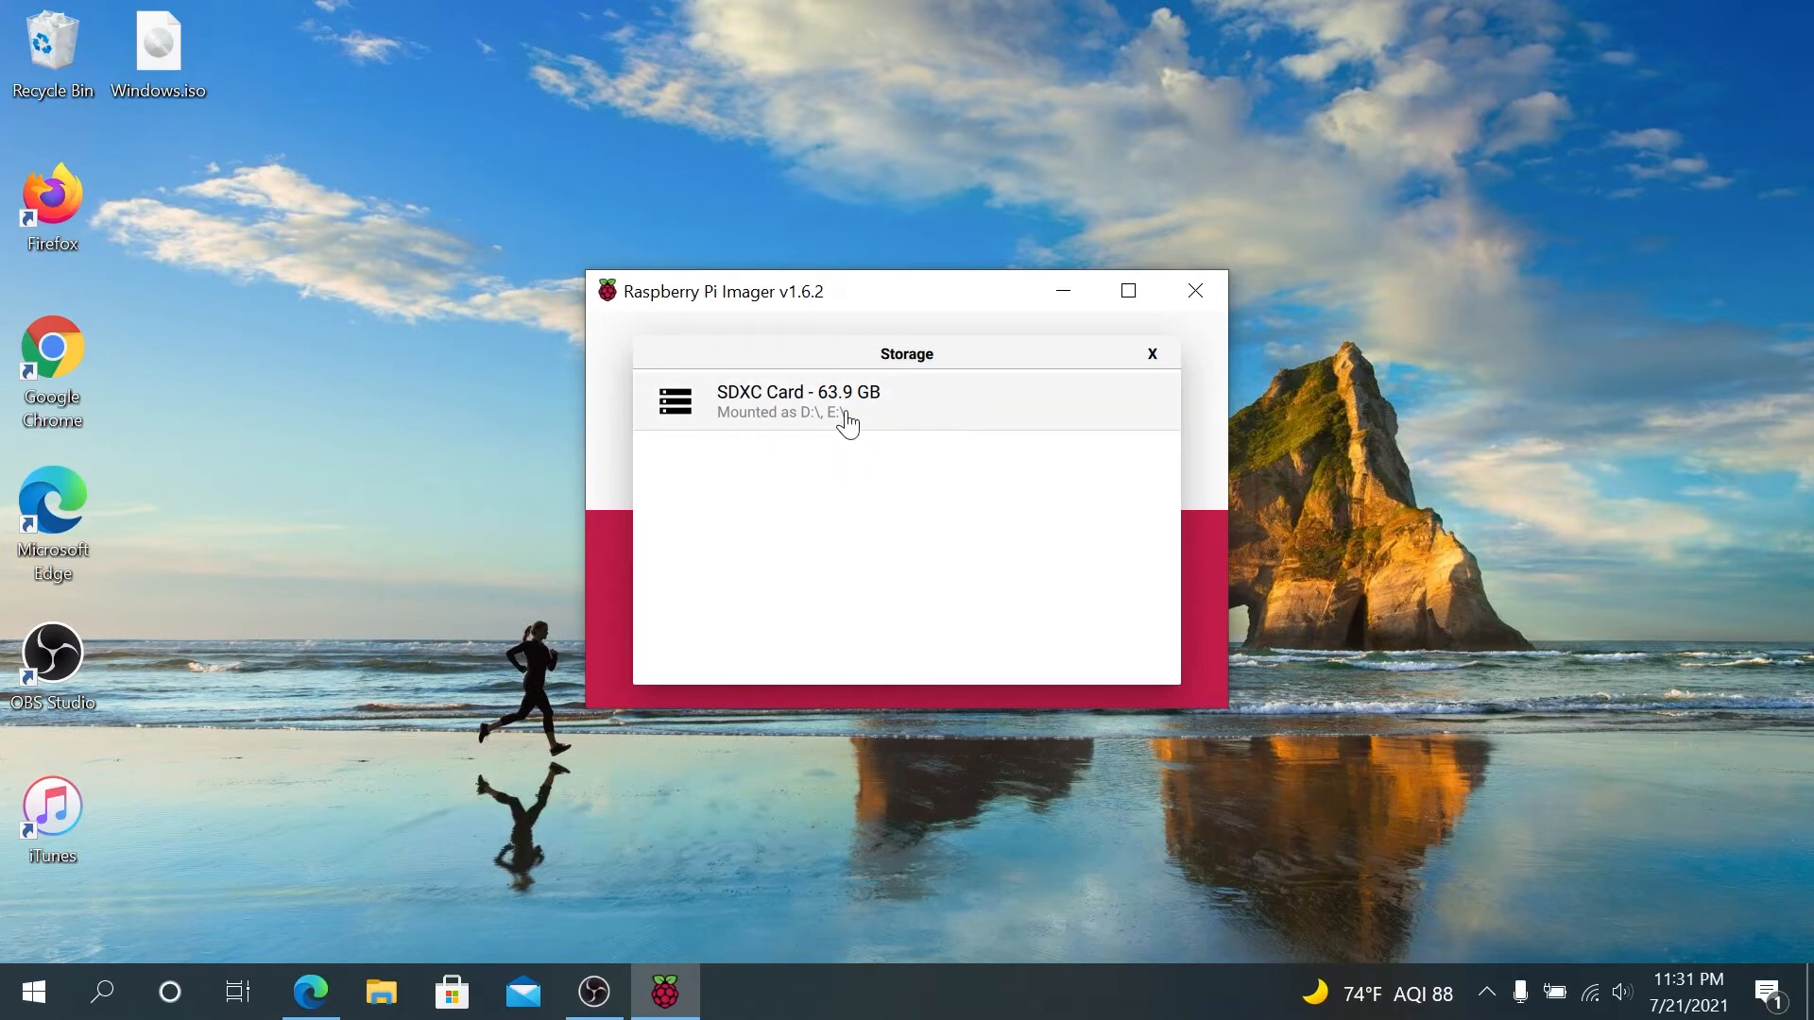
{"action": "left_click", "coordinate": [798, 401]}
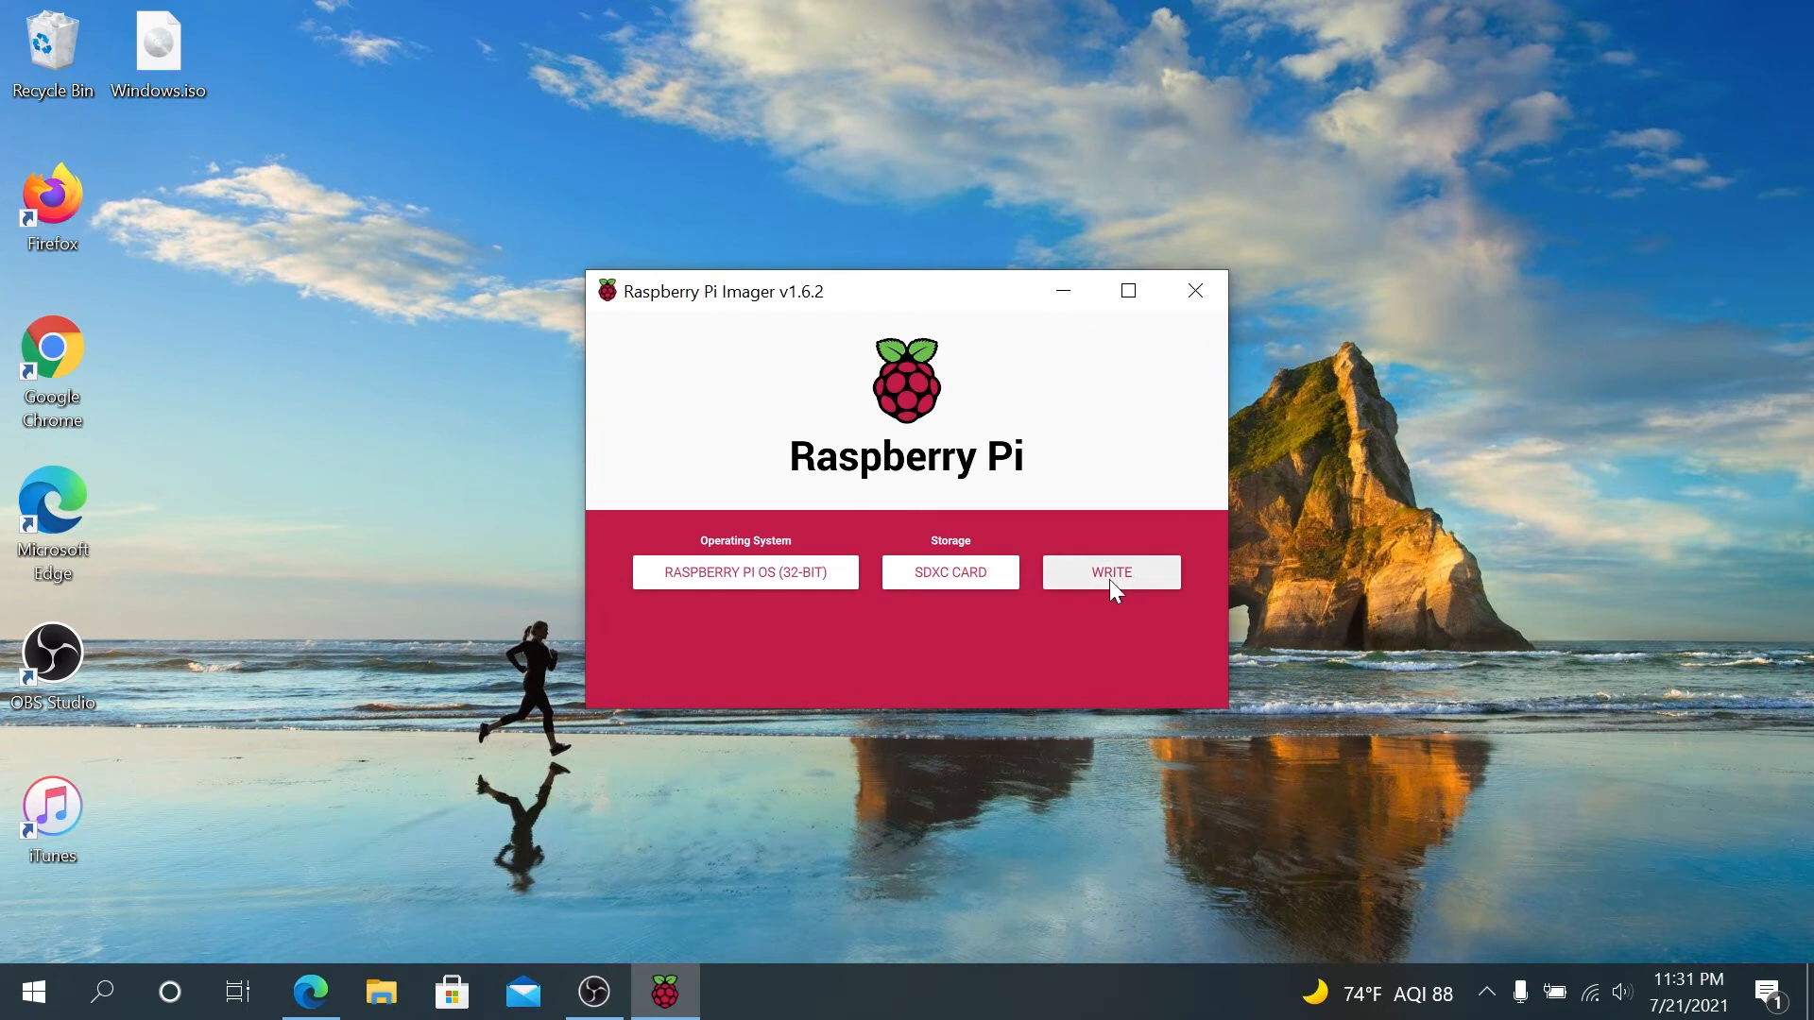
Step: Start the write and confirm erasing the SDXC card so Raspberry Pi OS is written
{"action": "left_click", "coordinate": [1110, 570]}
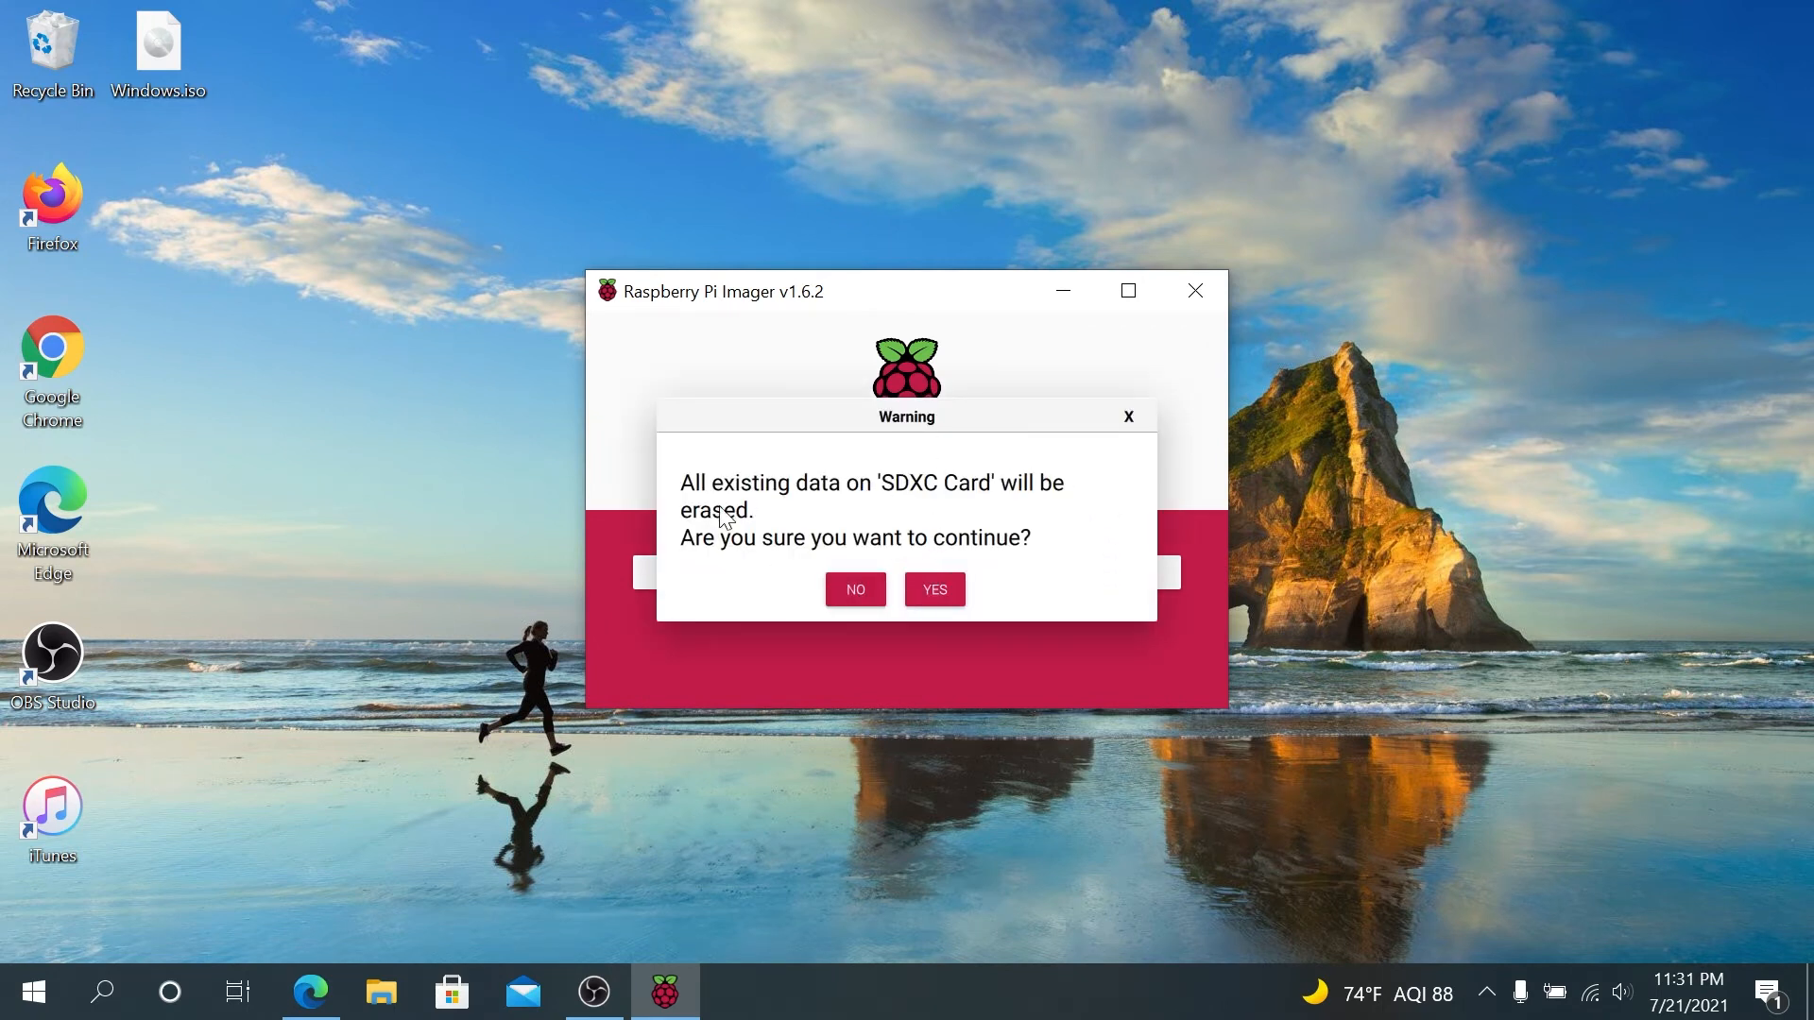
{"action": "mouse_move", "coordinate": [983, 592]}
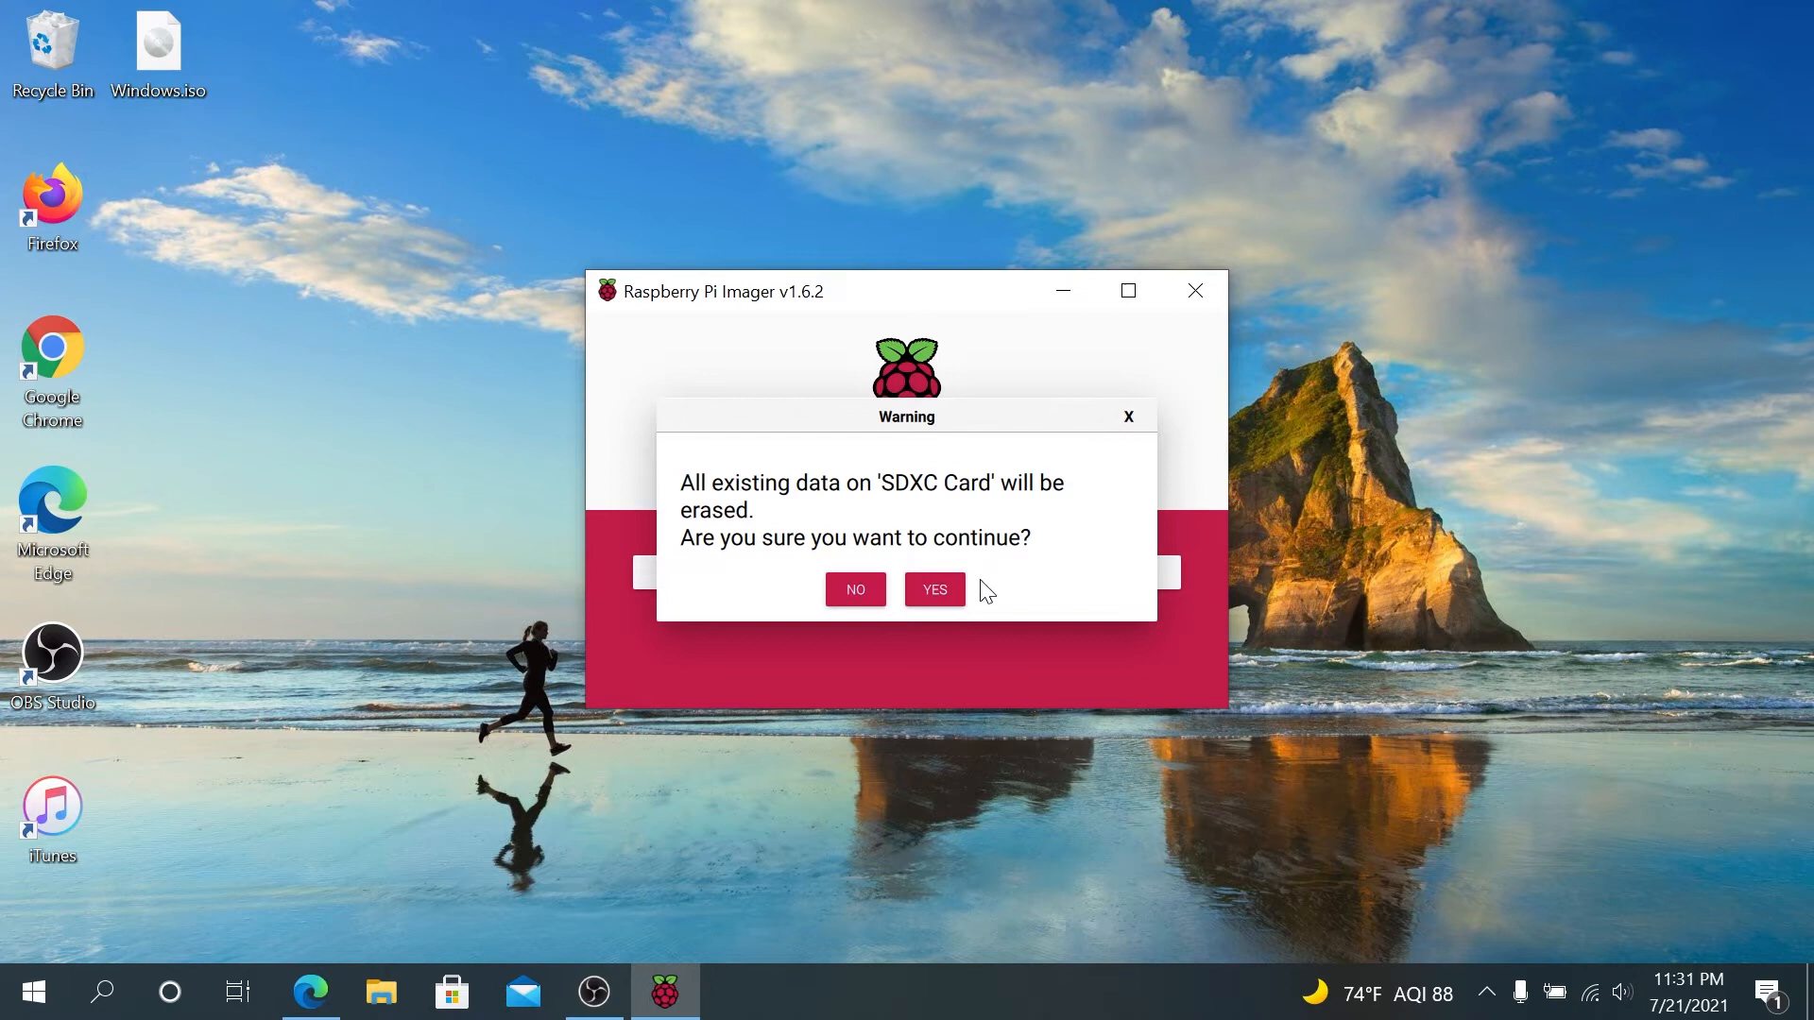
{"action": "left_click", "coordinate": [931, 589]}
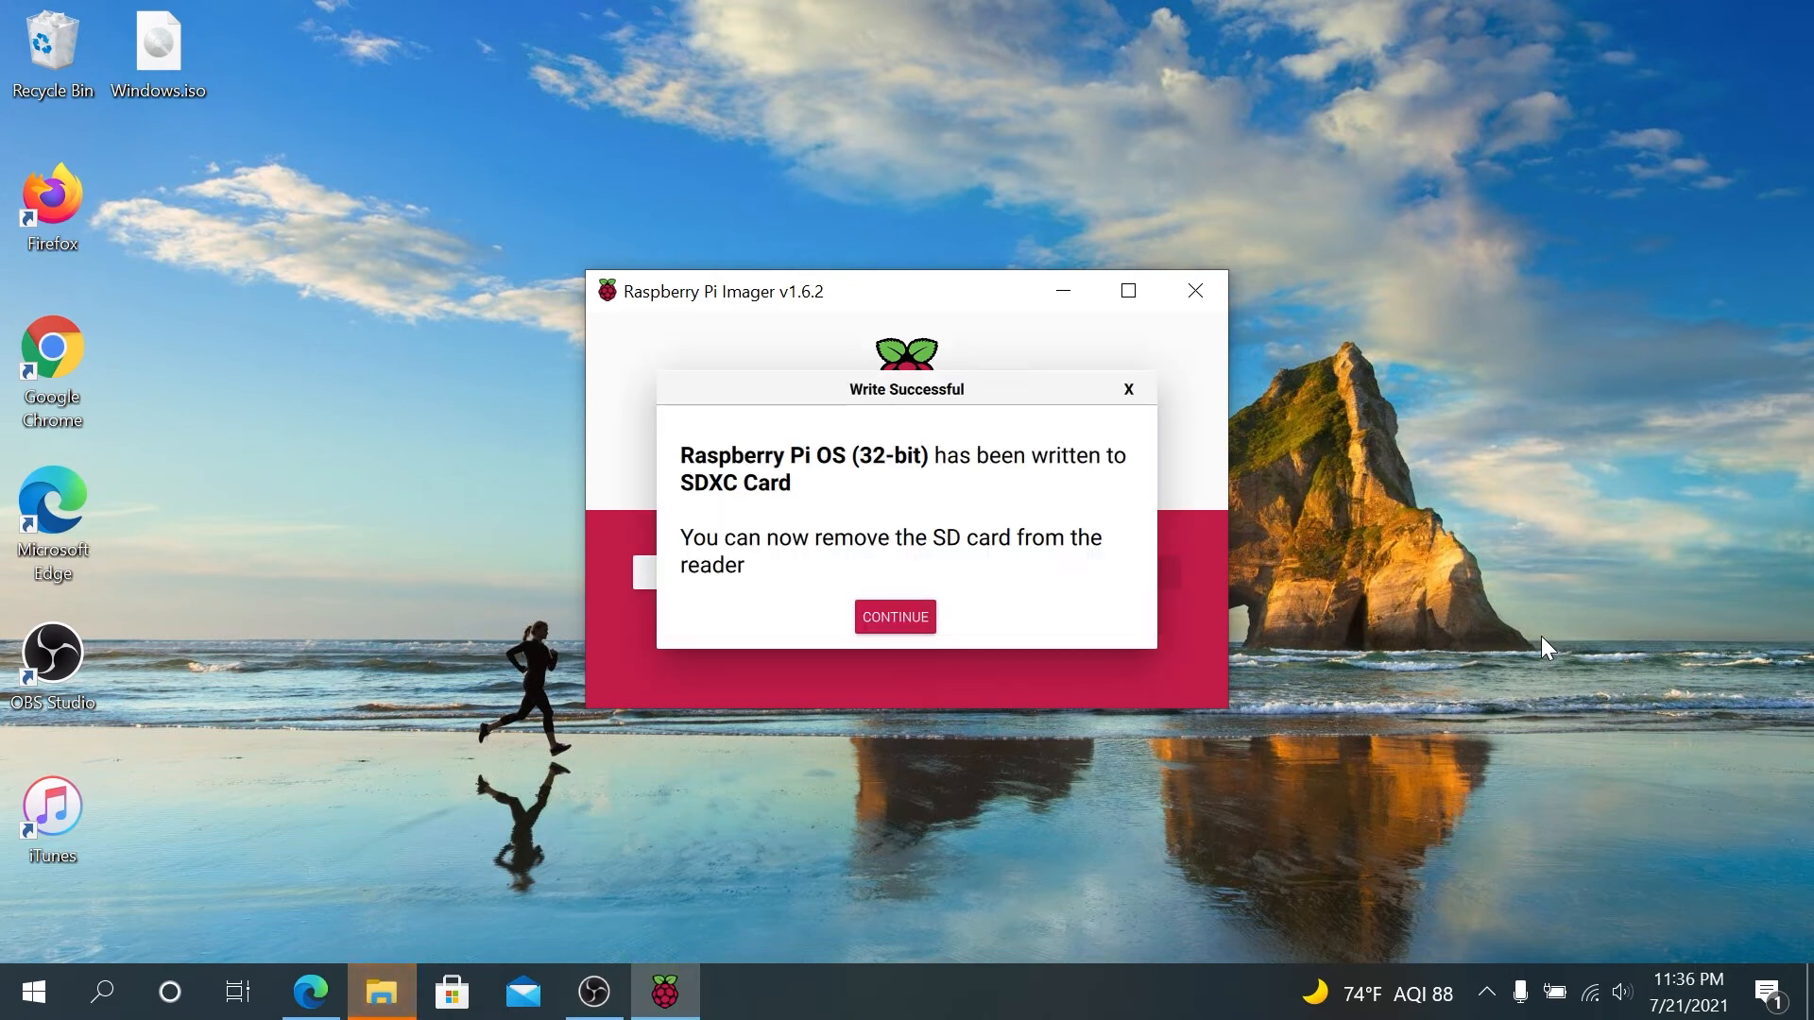
{"action": "mouse_move", "coordinate": [919, 493]}
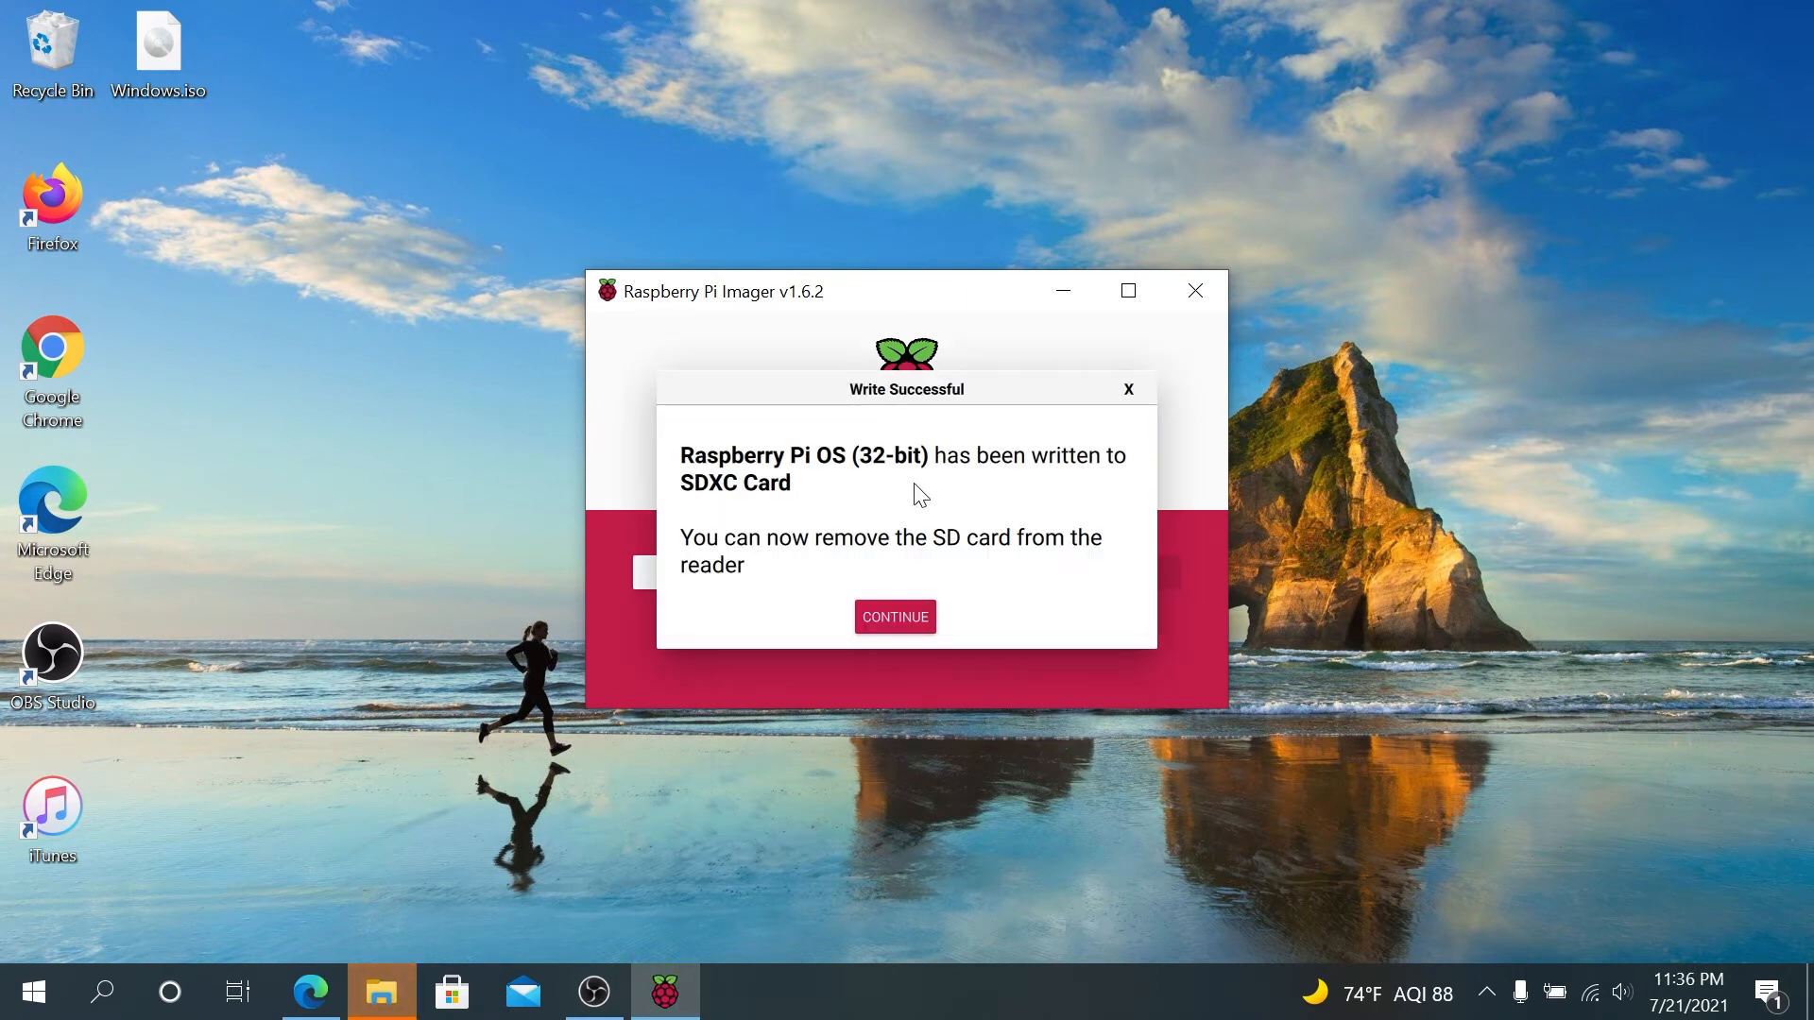
Step: Dismiss the Write Successful notice with Continue
{"action": "left_click", "coordinate": [894, 616]}
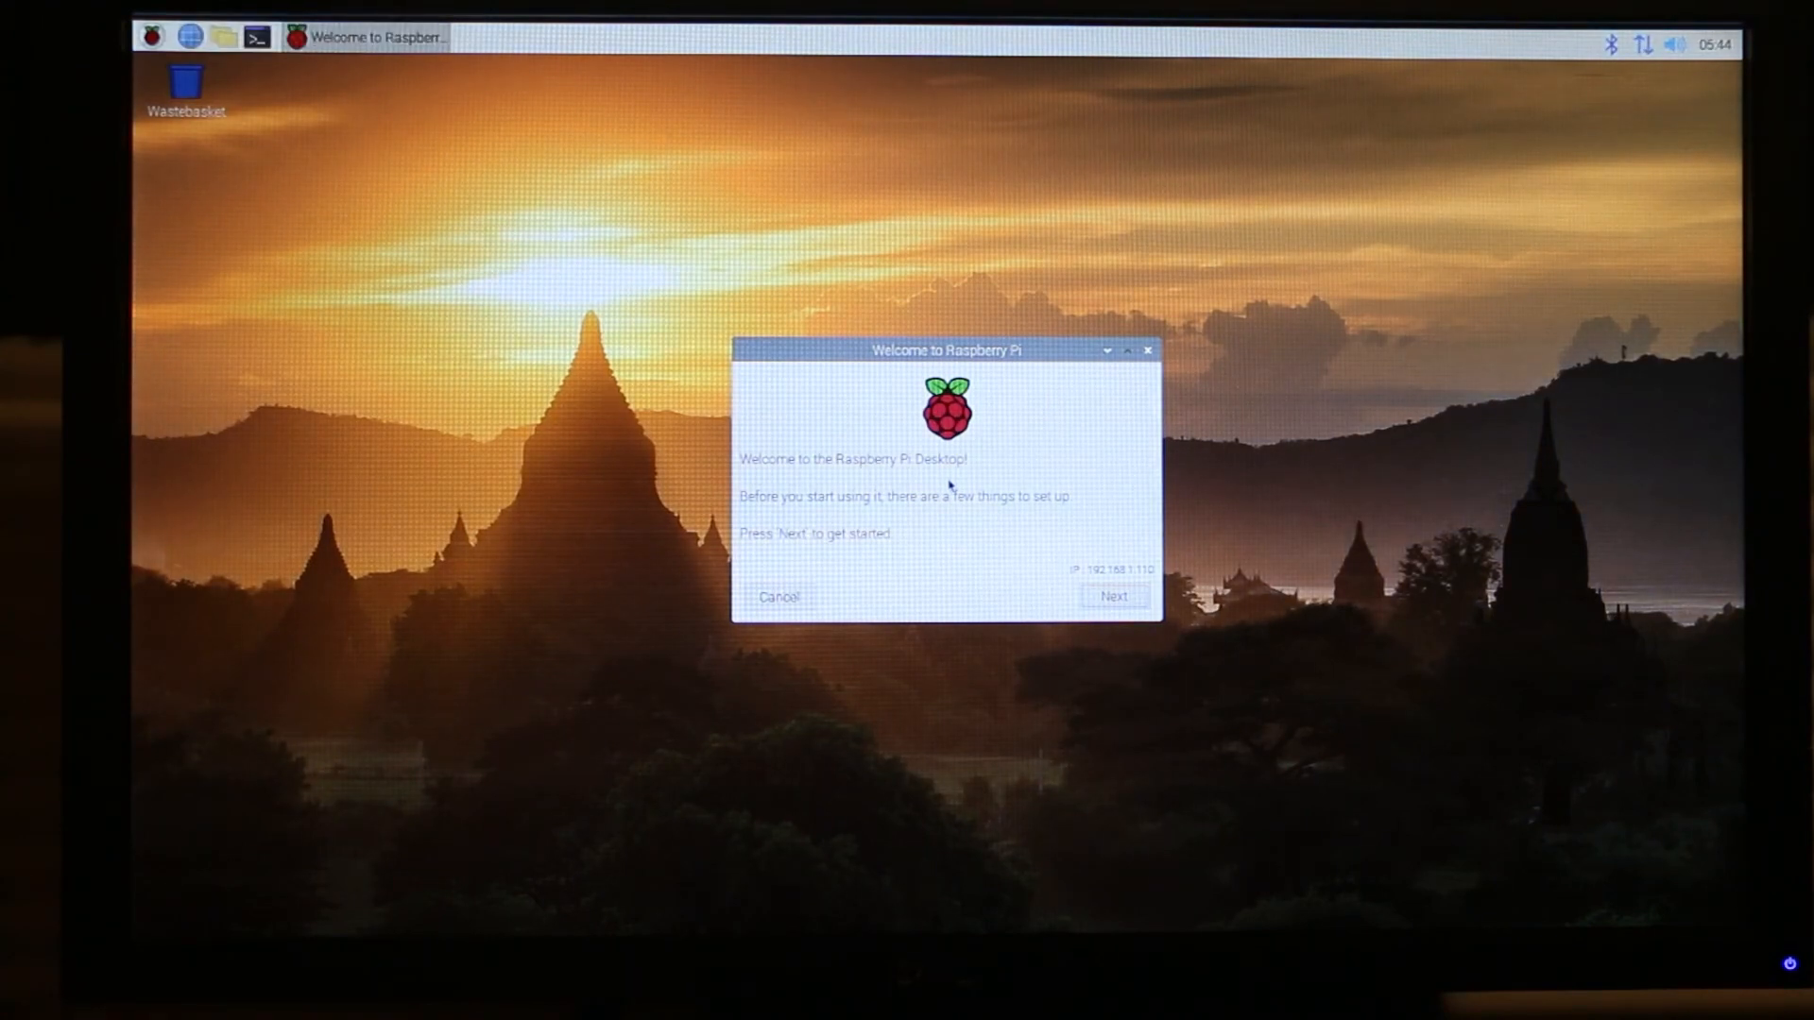
{"action": "mouse_move", "coordinate": [920, 565]}
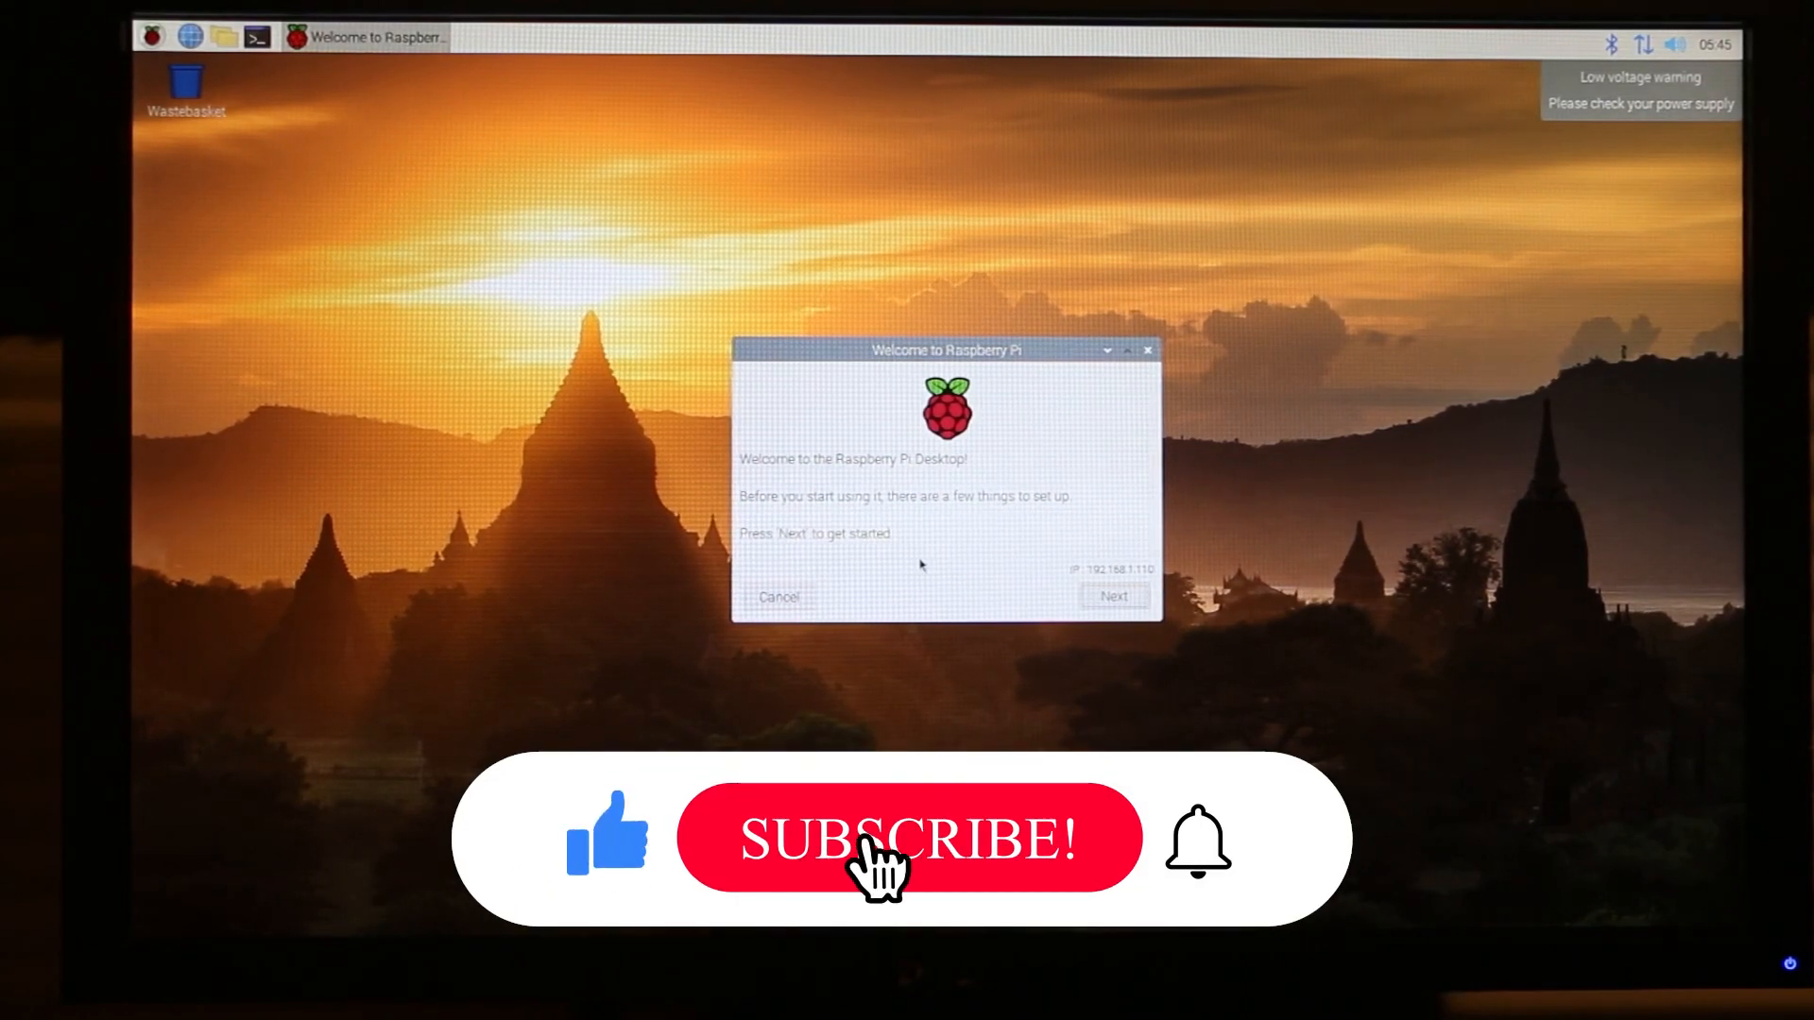
Step: Respond to the Welcome to Raspberry Pi setup dialog on the booted Pi desktop
{"action": "left_click", "coordinate": [909, 839]}
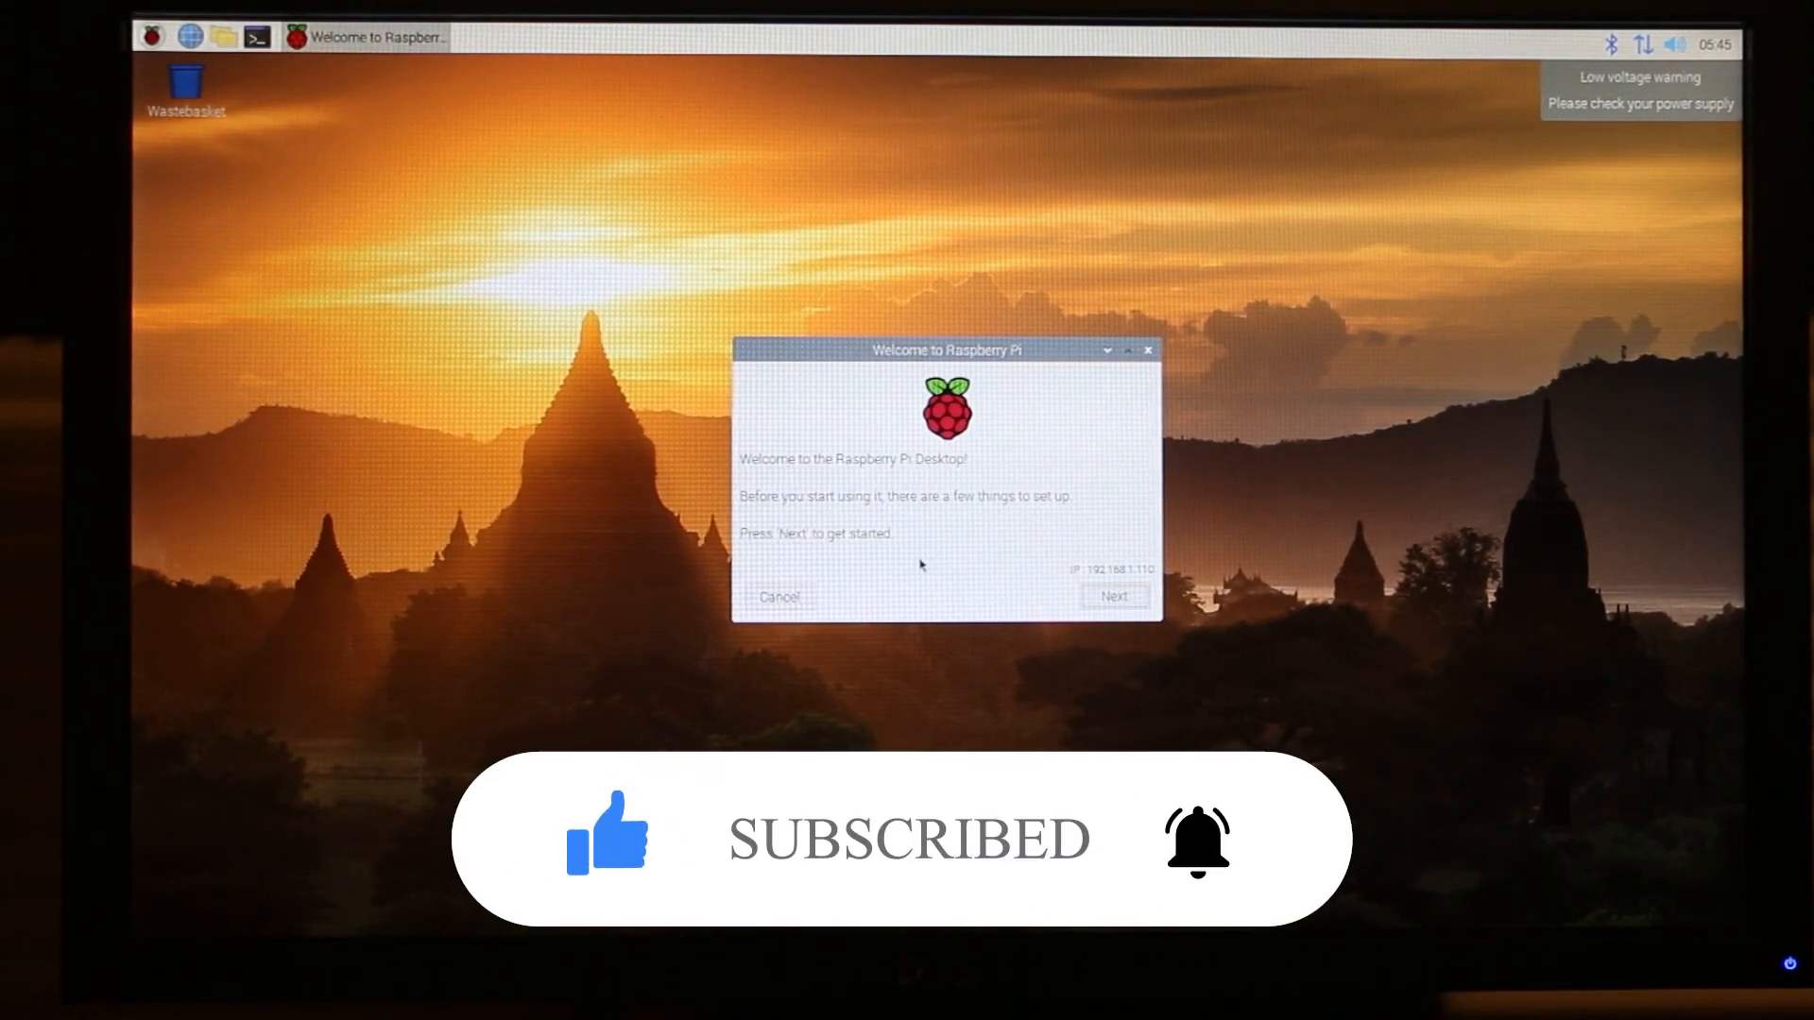